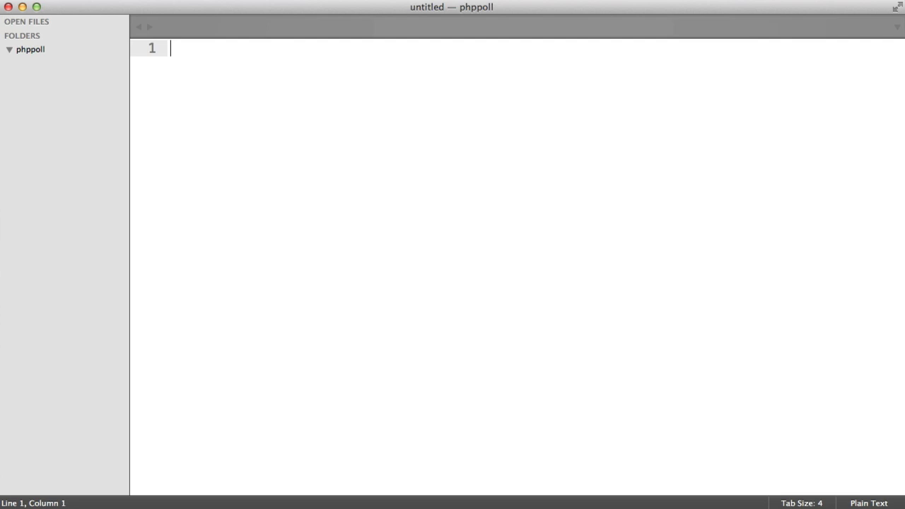
mouse_move(44, 63)
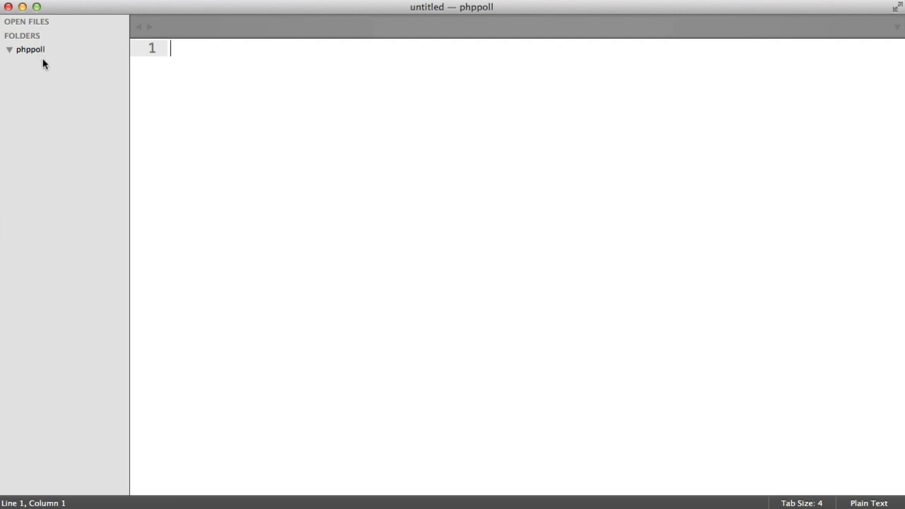
mouse_move(64, 88)
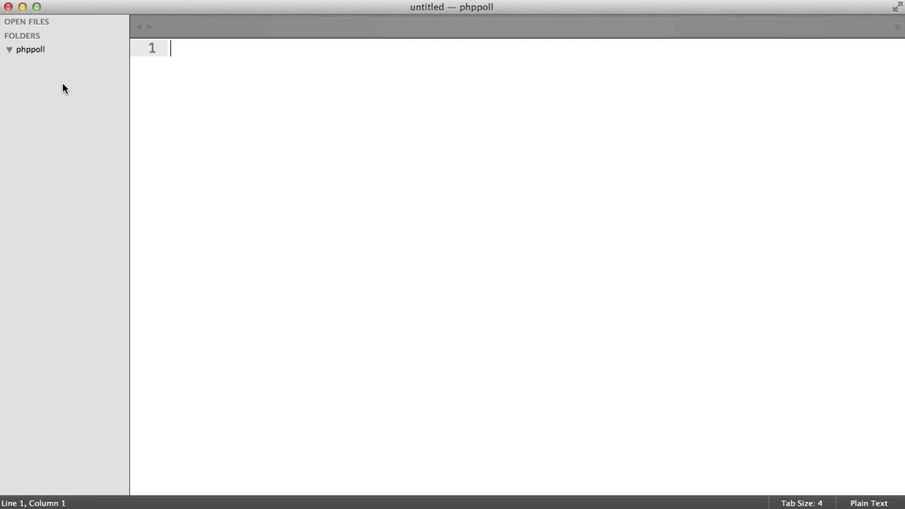
mouse_move(77, 89)
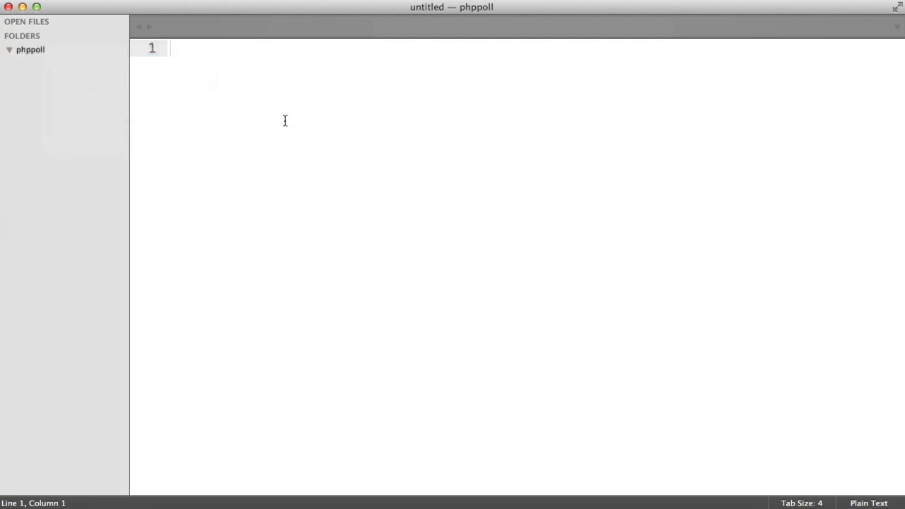
Step: Save the untitled file as index.php in the project folder
key("cmd+s")
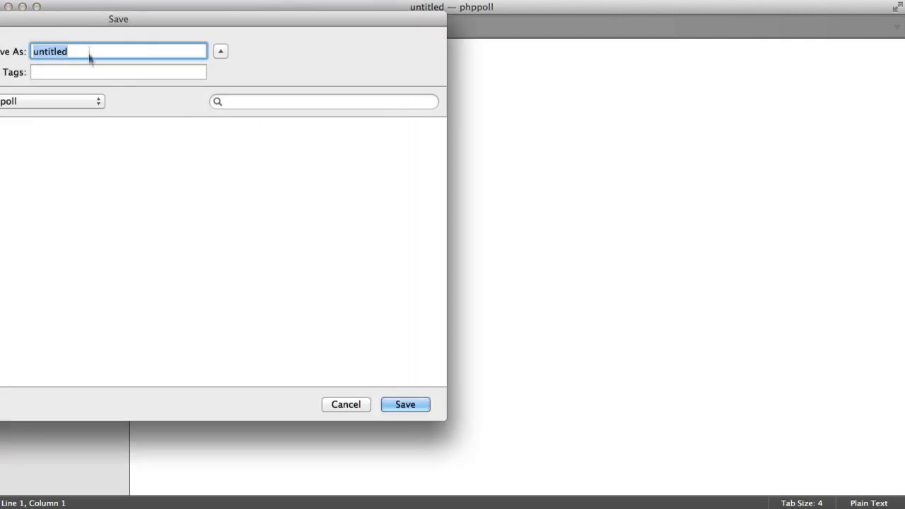
type("index")
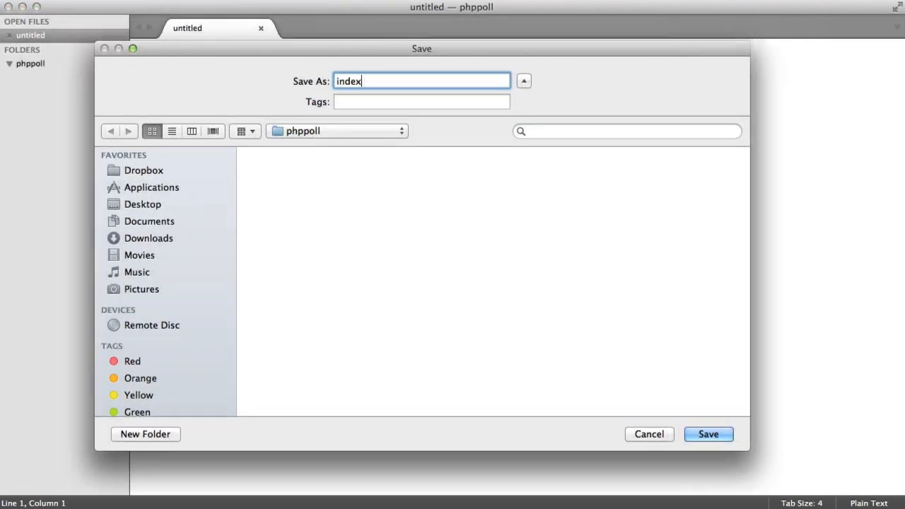
left_click(707, 434)
type("html:")
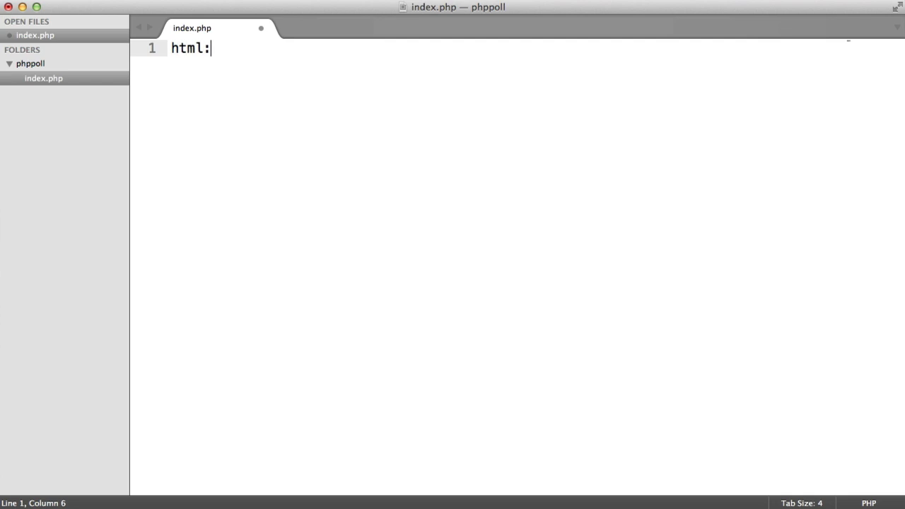
Step: Expand an HTML5 skeleton and link the css/main.css stylesheet in the head
type("5")
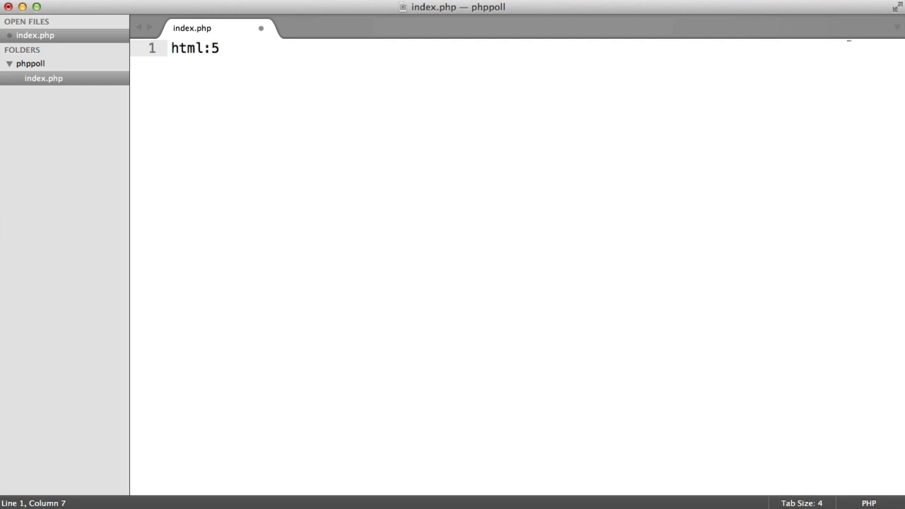
key("Tab")
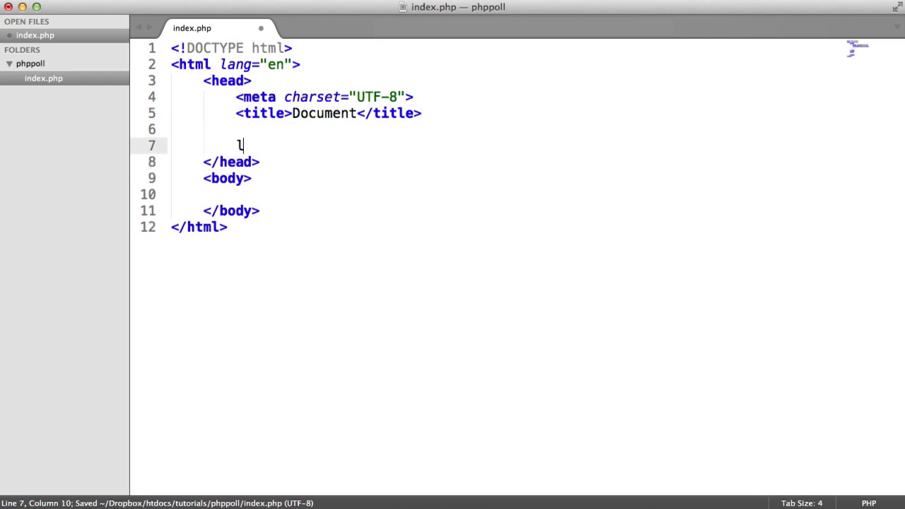
type("<link rel=\"stylesheet\" href=\"\">")
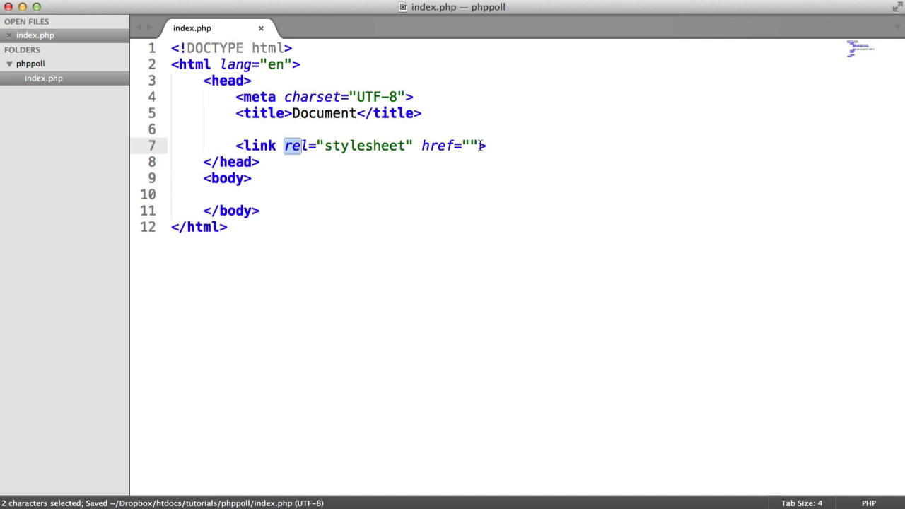
type("csss")
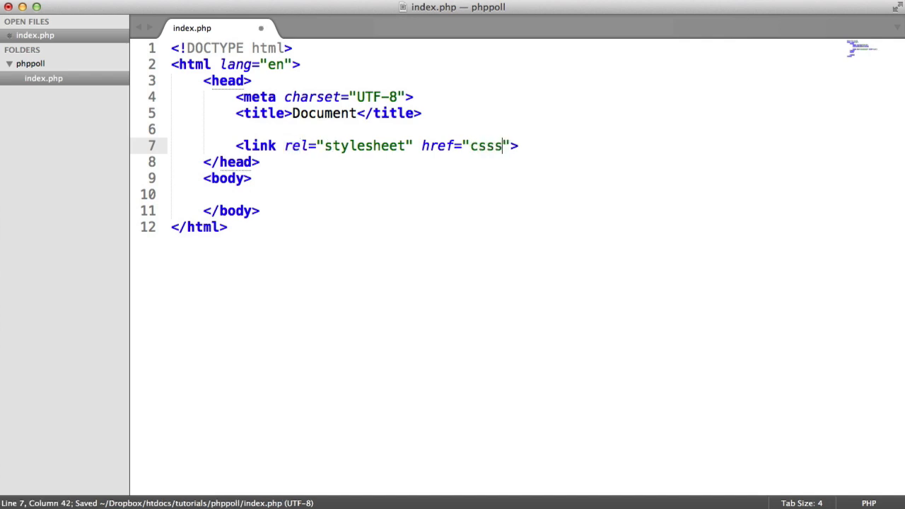
type("/main.css")
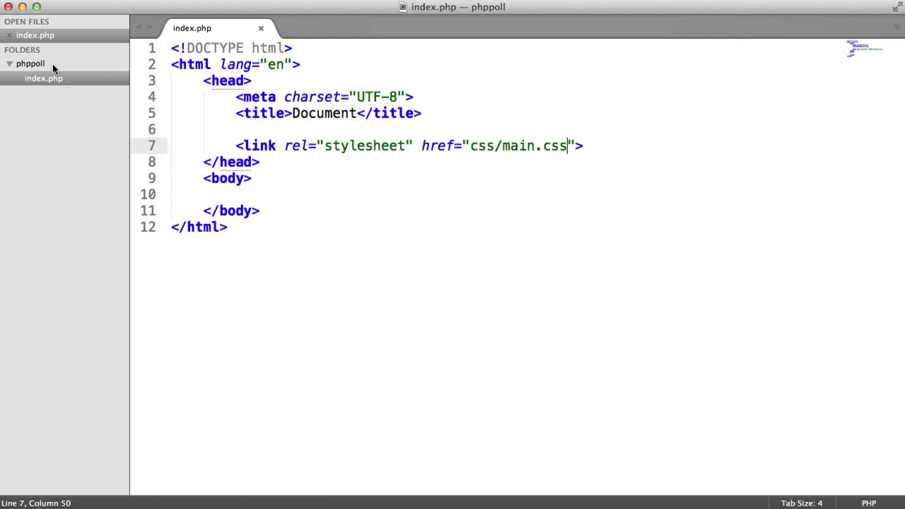
Step: Create a css folder with an empty main.css, then return to index.php
right_click(31, 63)
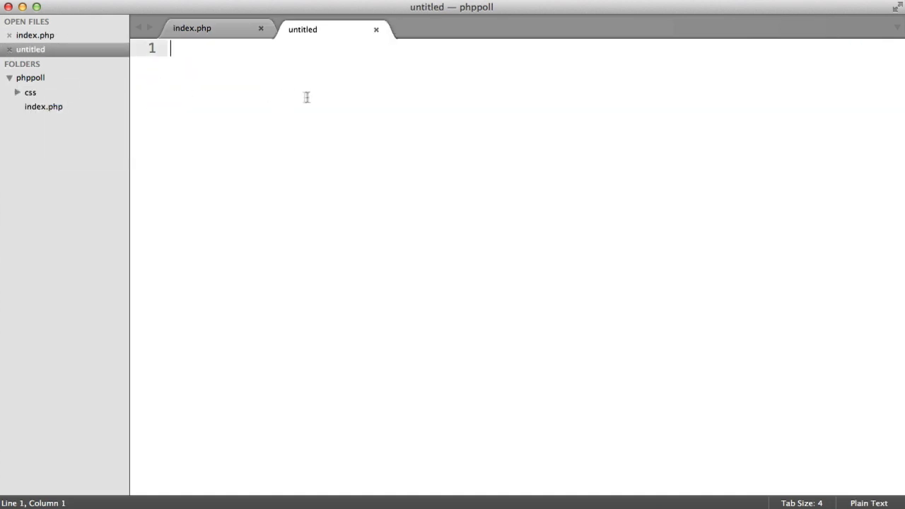
key("cmd+s")
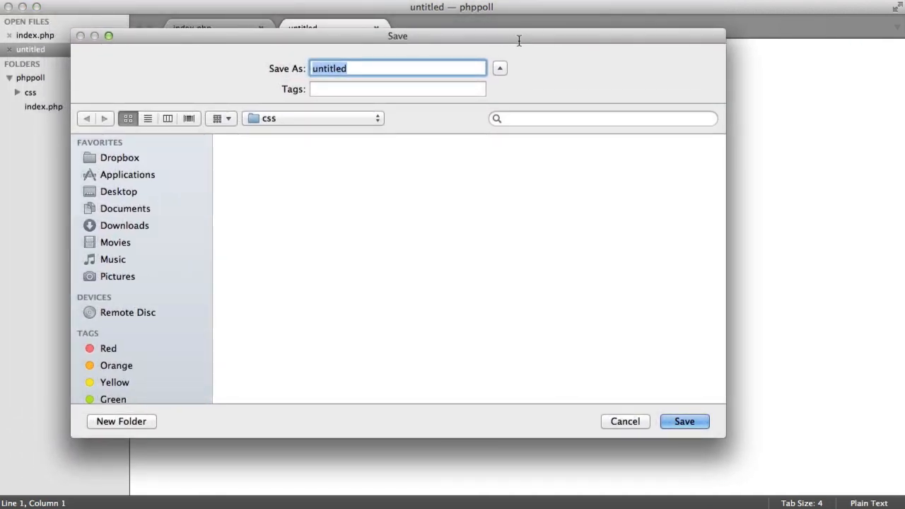
left_click(683, 421)
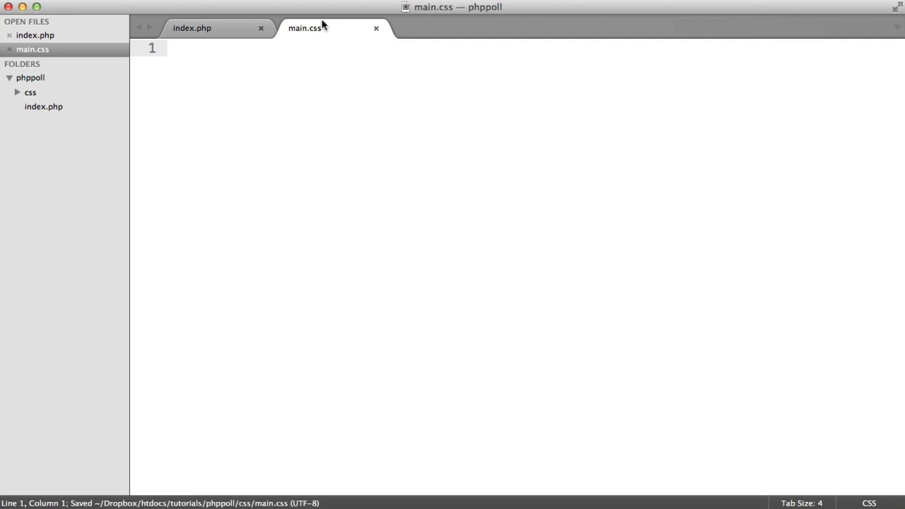
left_click(192, 29)
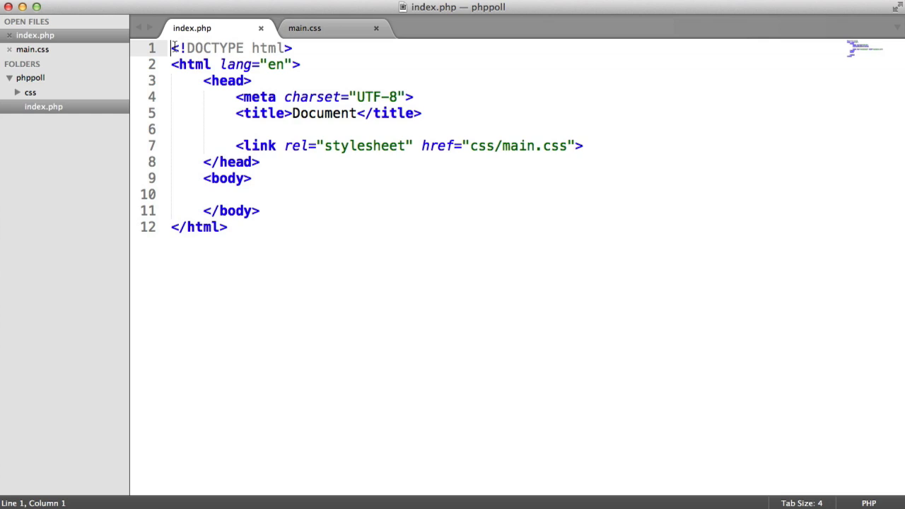
Step: Add a brief <?php ?> block and a ul with a list item holding an empty link
type("<?php")
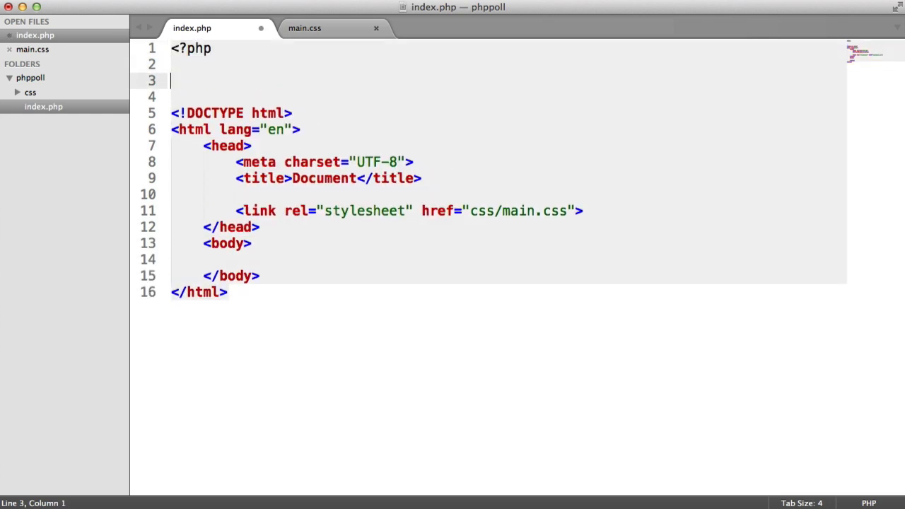
type("?>")
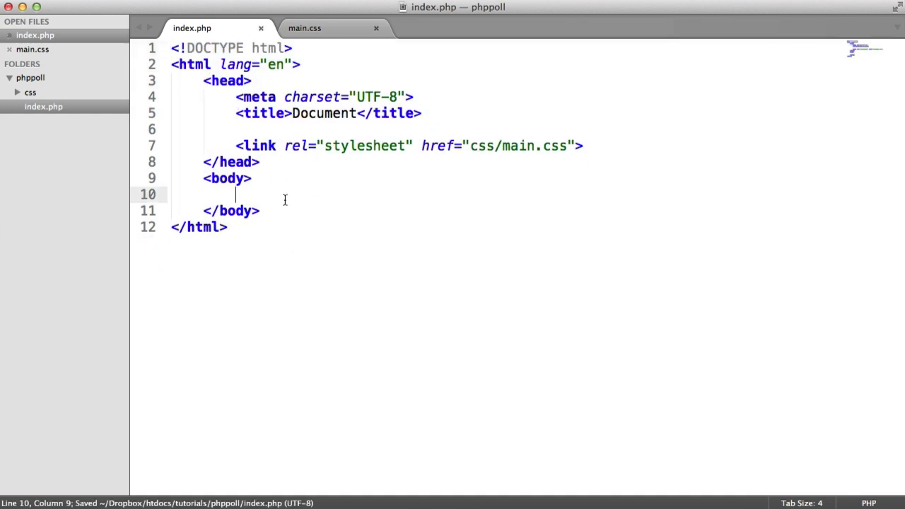
type("<ul><")
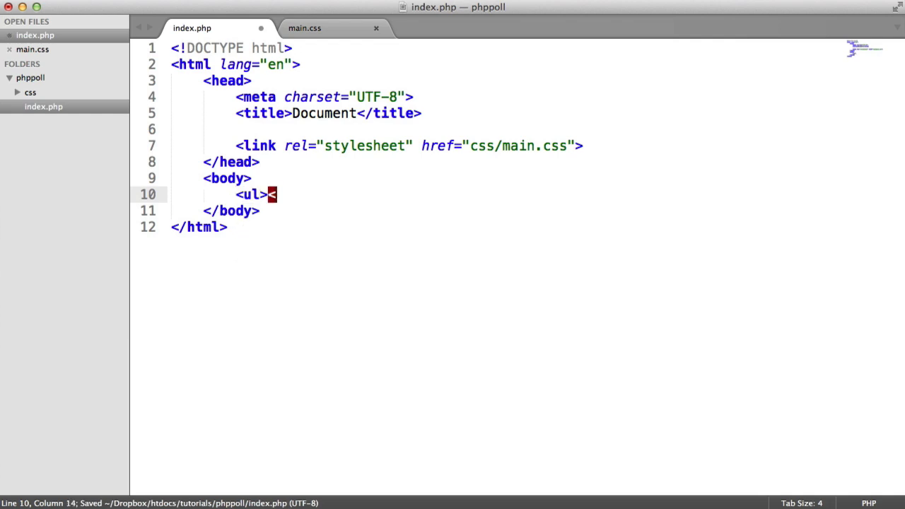
type("/ul>")
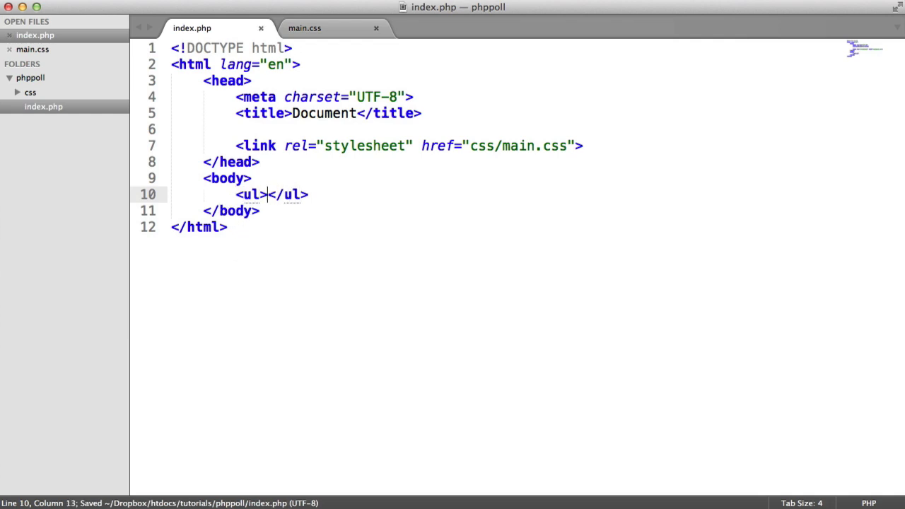
type("<li>")
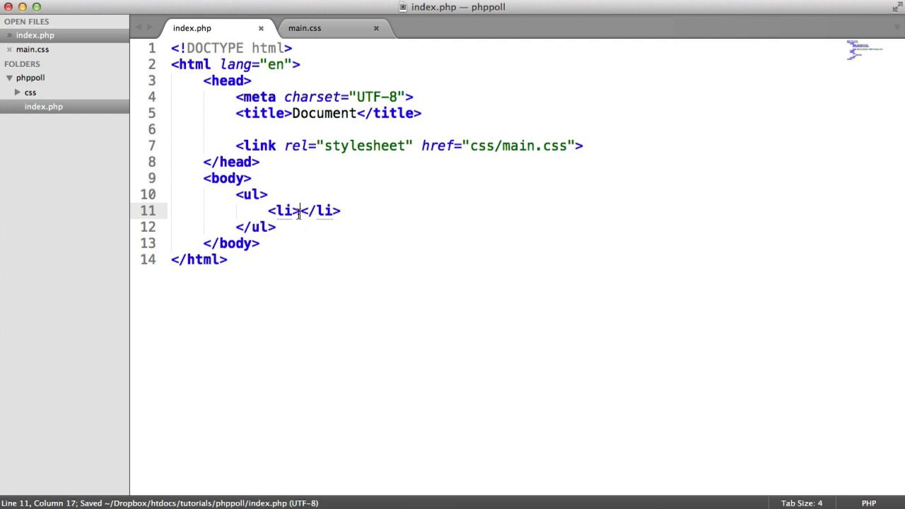
type("<a href=\"\"></a")
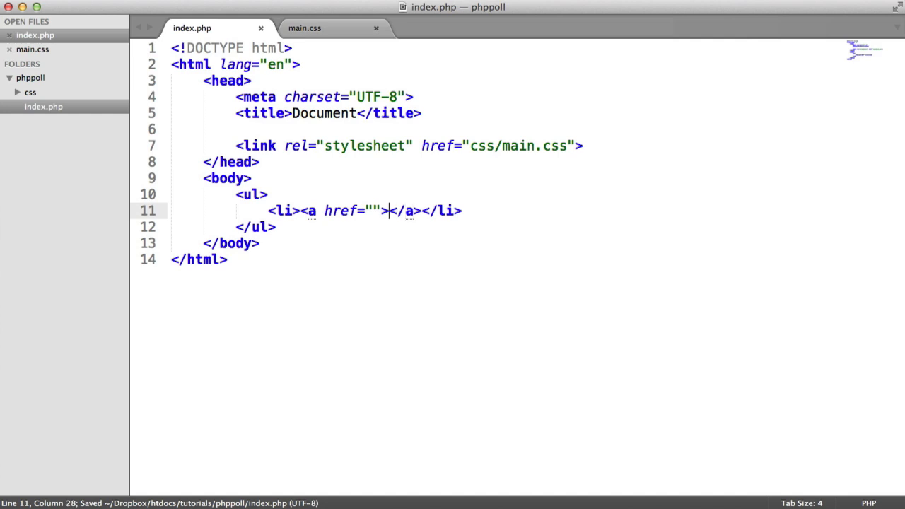
Step: Label the links Poll 1 and Poll 2, both pointing to poll.php
type("Poll 1")
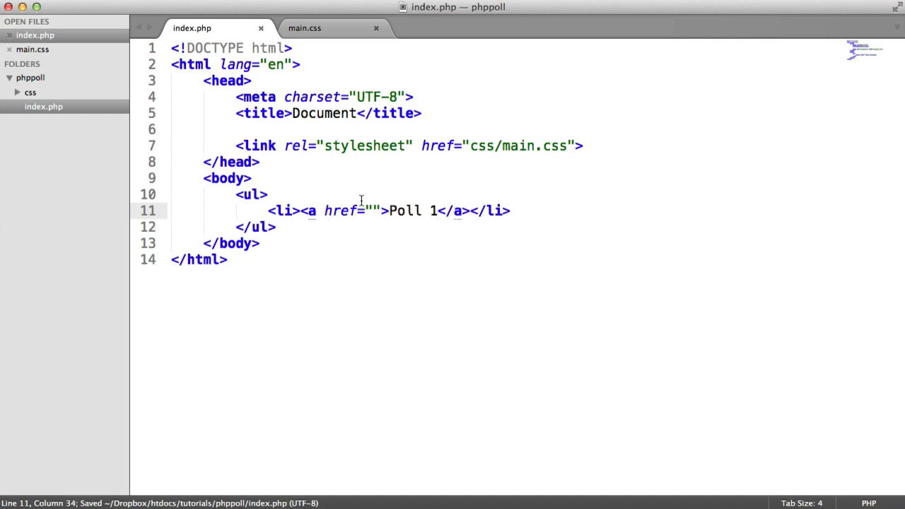
left_click(419, 209)
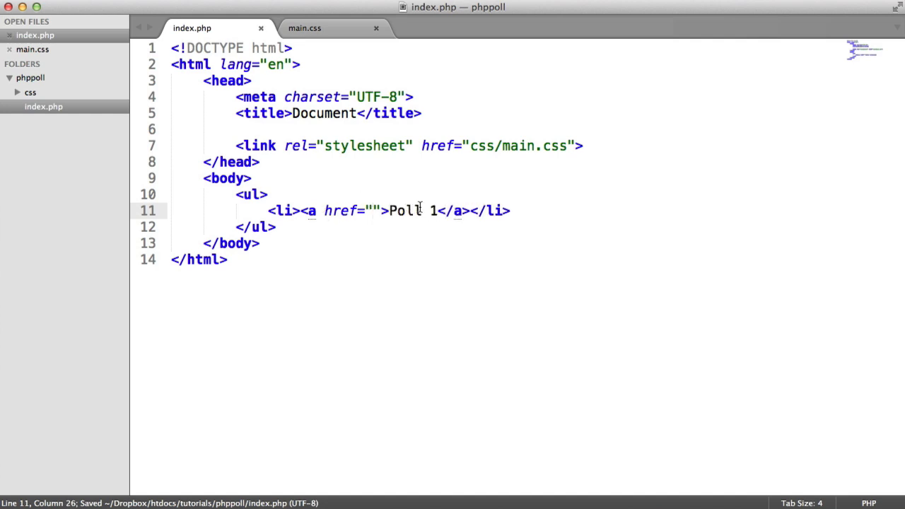
type("poll.php")
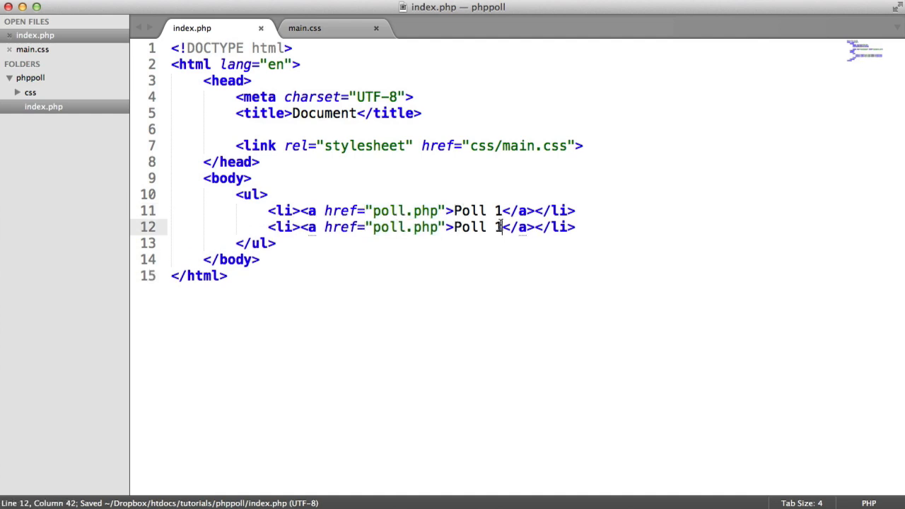
type("2")
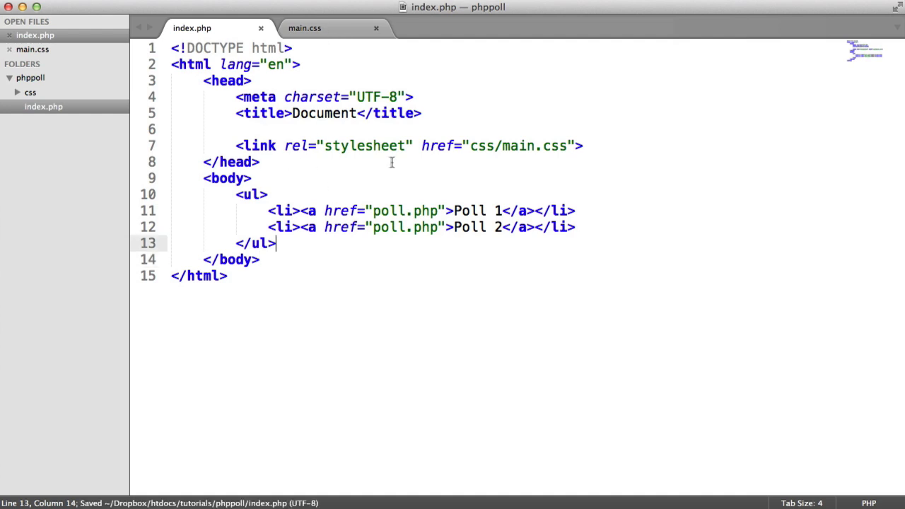
double_click(405, 210)
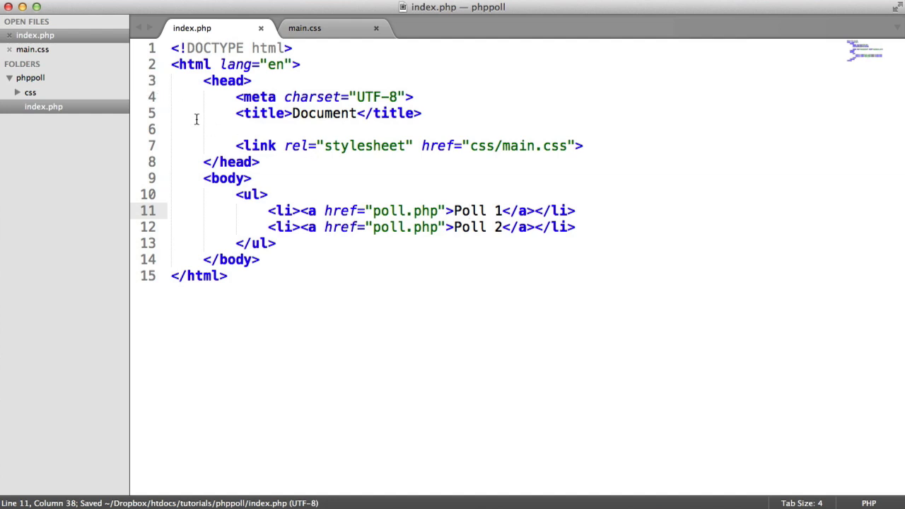
Step: Create a new file in phppoll and save it as poll.php
right_click(30, 78)
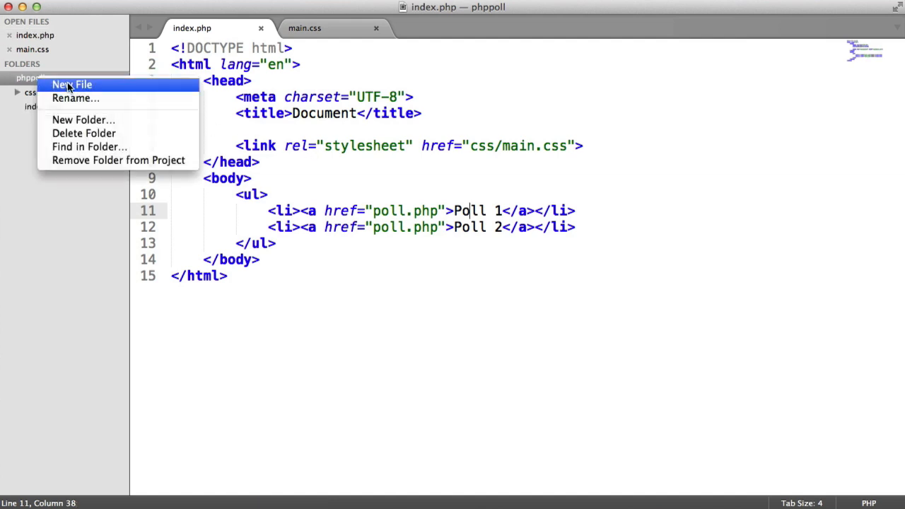
left_click(71, 85)
type("ol")
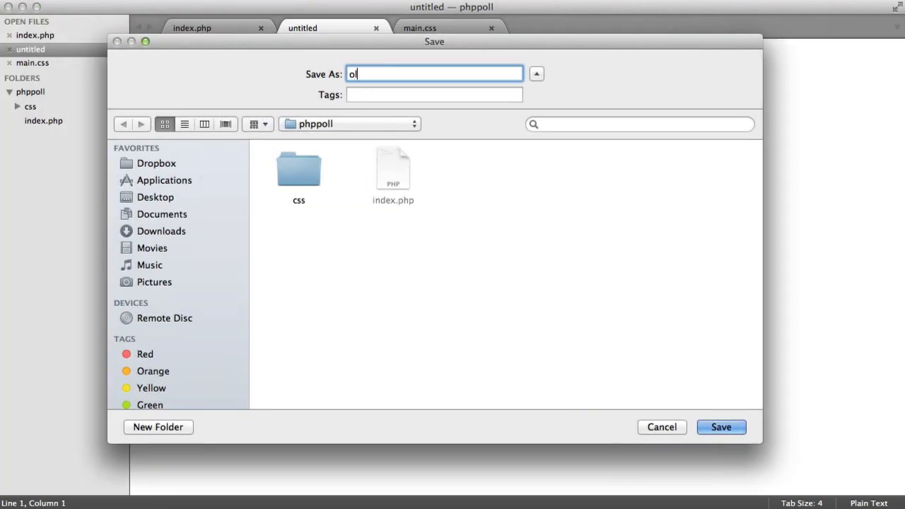
left_click(721, 427)
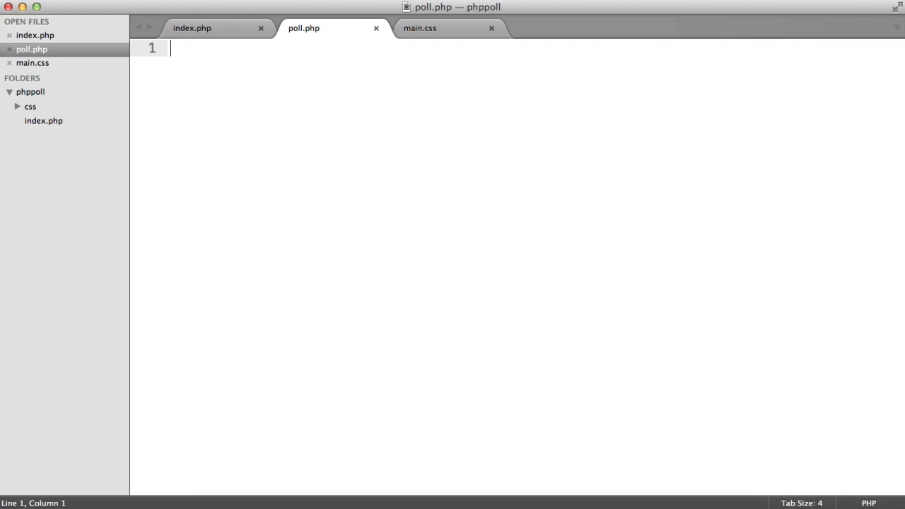
key("cmd+s")
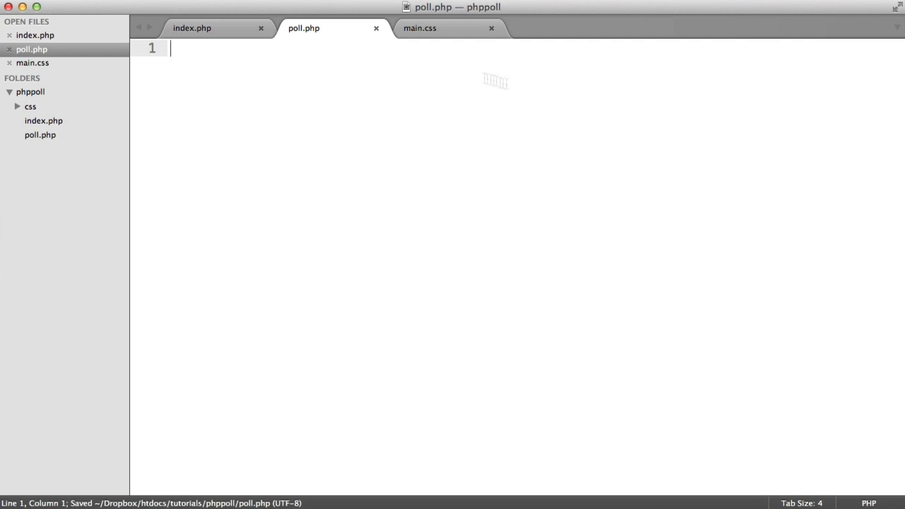
Step: Reuse the index.php markup in poll.php, replacing the list with a div.poll container
left_click(192, 28)
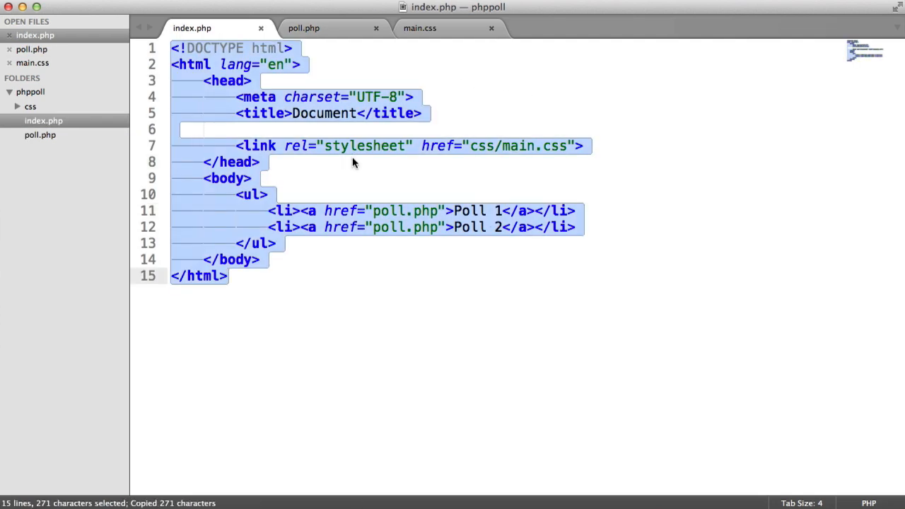
left_click(303, 28)
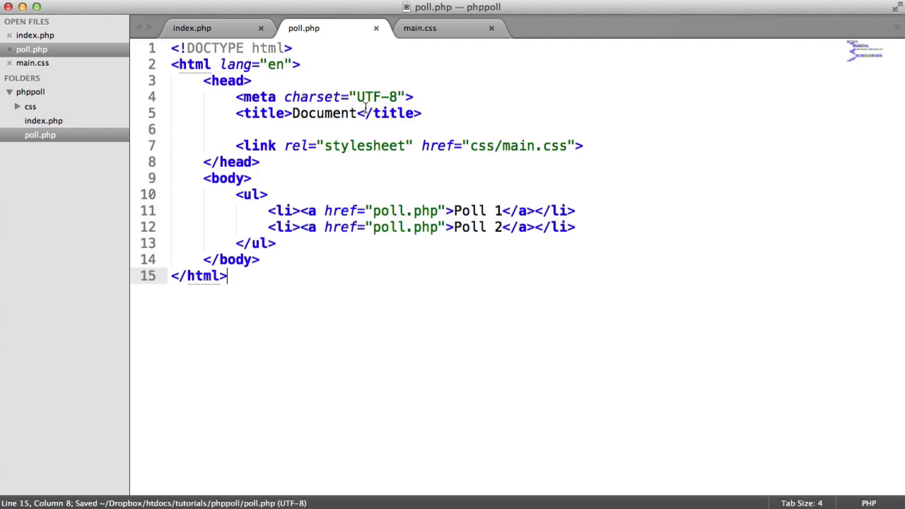
mouse_move(403, 163)
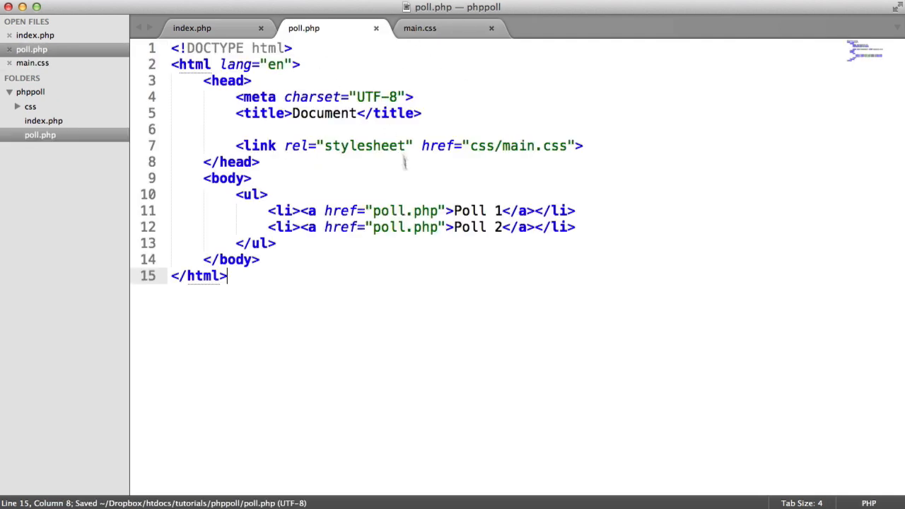
left_click_drag(238, 195, 277, 243)
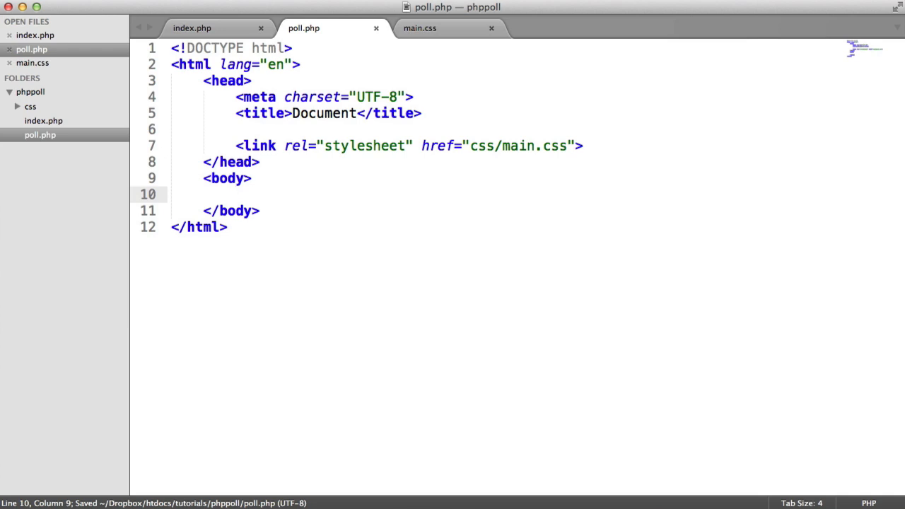
mouse_move(297, 240)
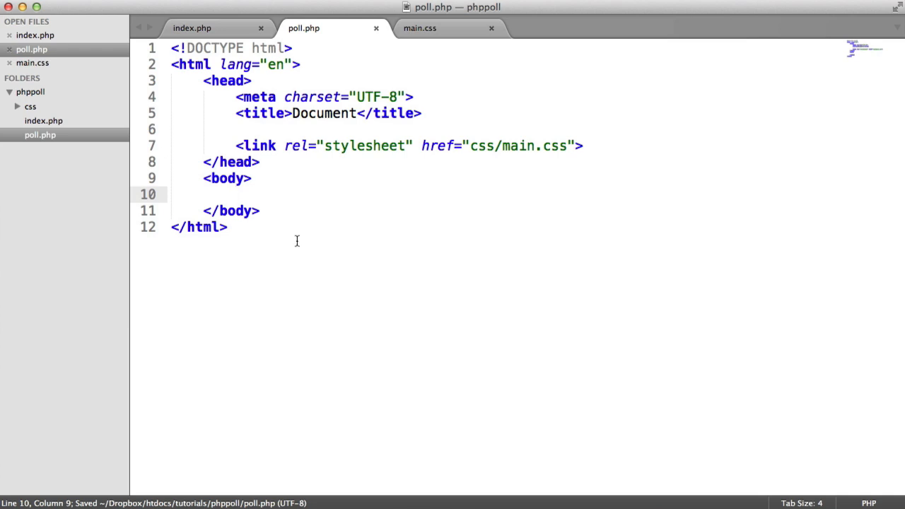
mouse_move(280, 195)
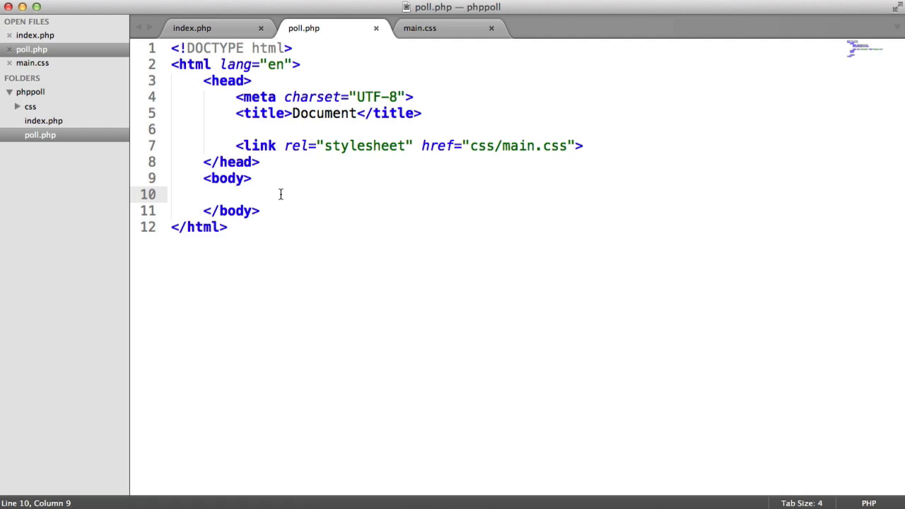
type("<div class=\"poll\"></div>")
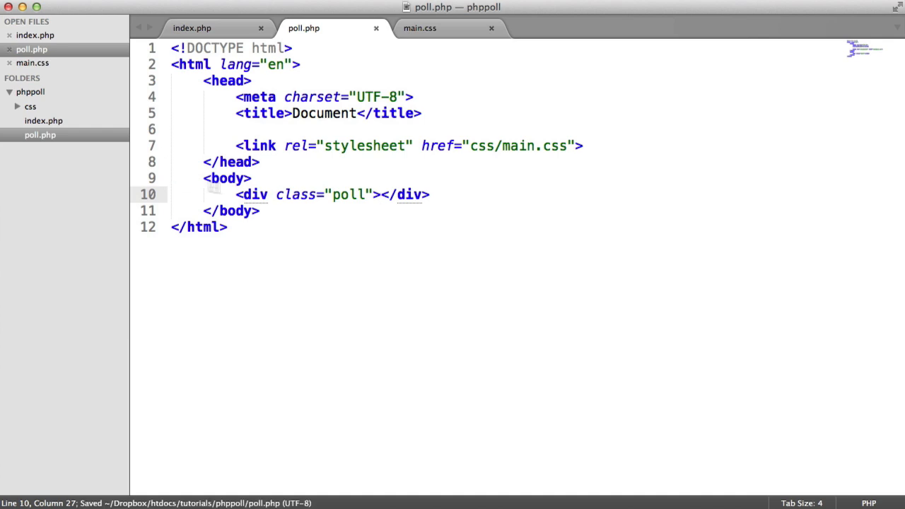
double_click(348, 195)
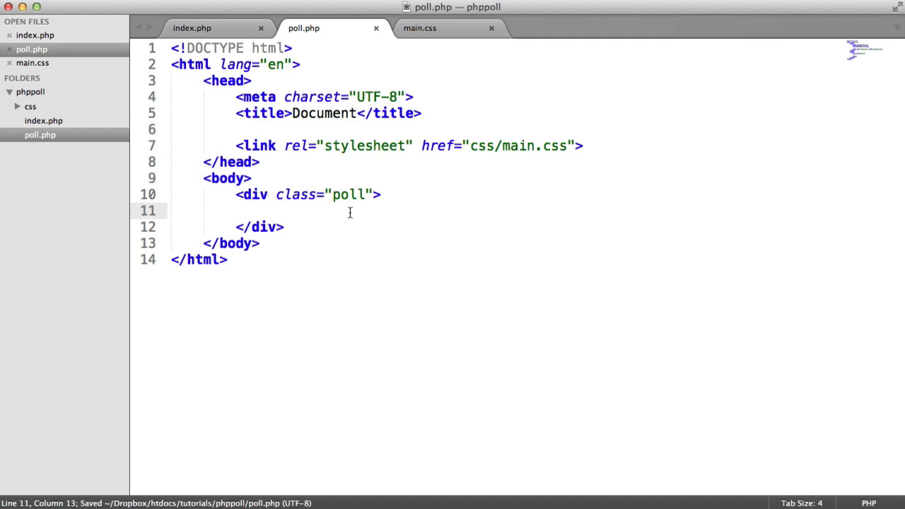
Step: Add a poll-question div reading 'This is the poll question' and leave a blank line below it
type(".pol")
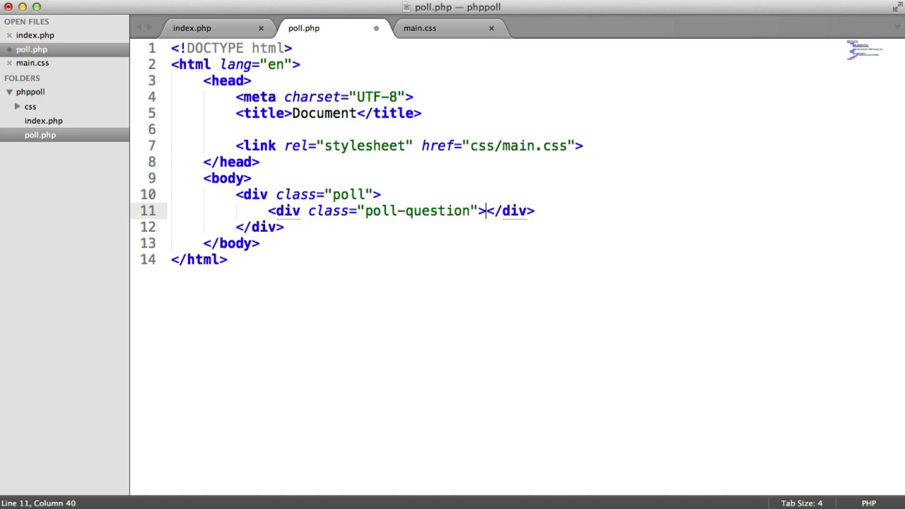
key("enter")
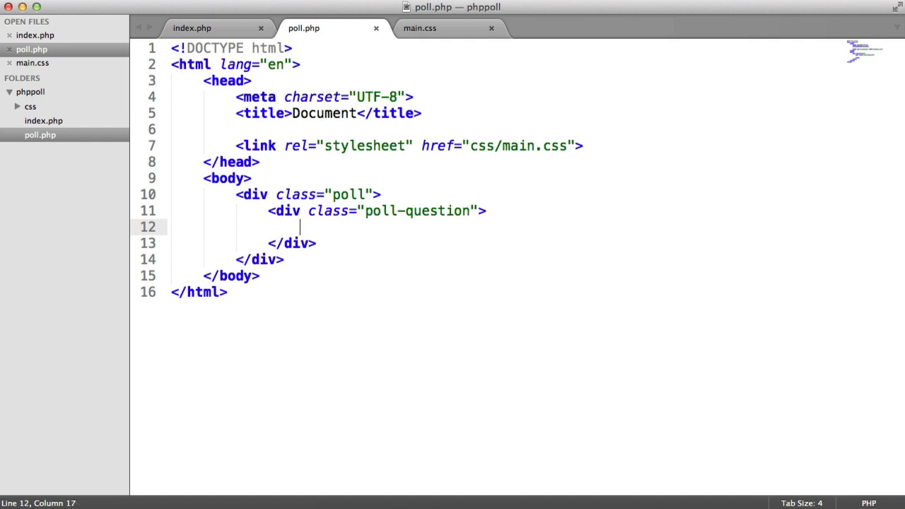
type("This is the po")
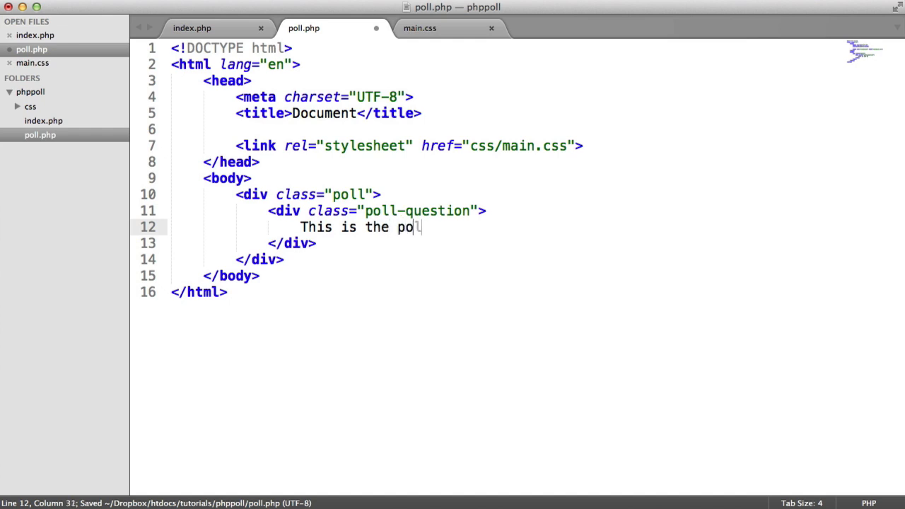
type("ll question")
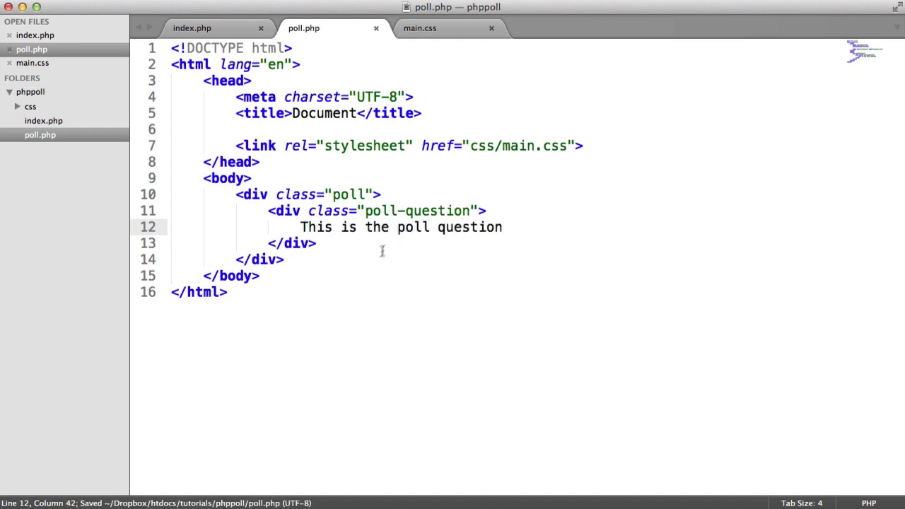
left_click(317, 243)
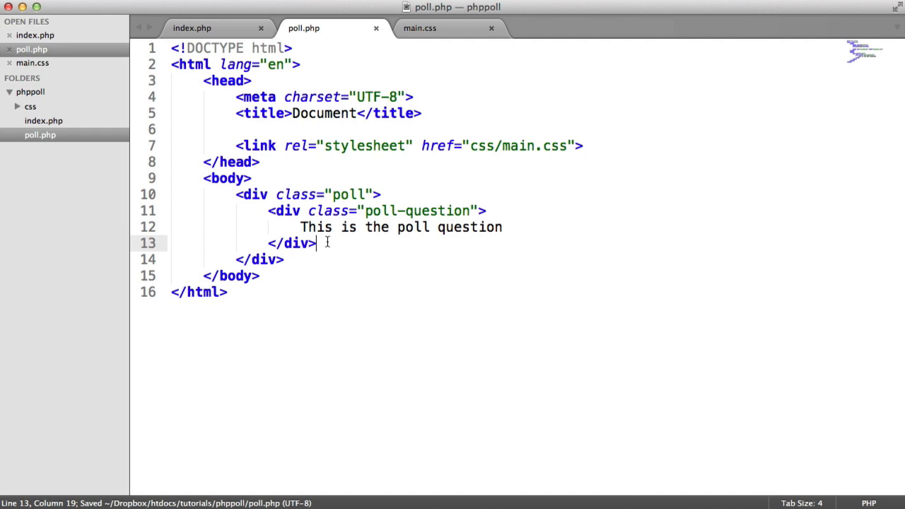
type("fo")
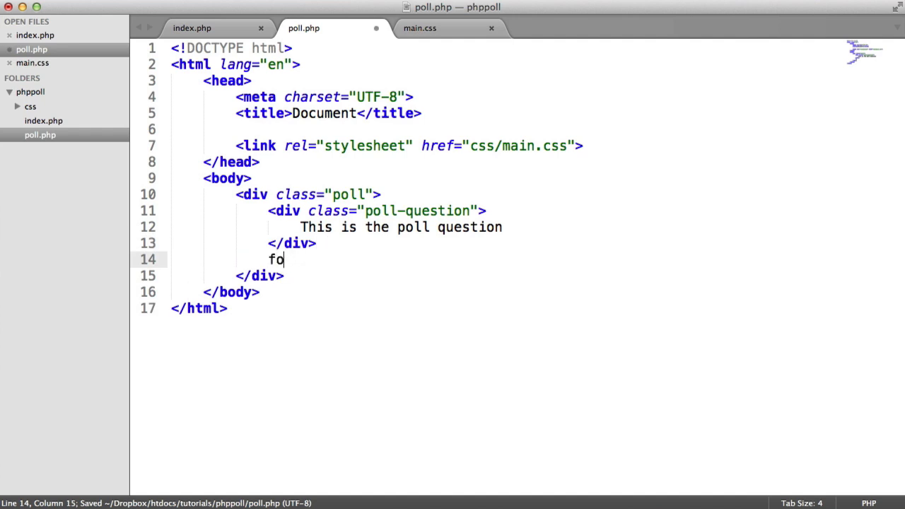
key("cmd+z")
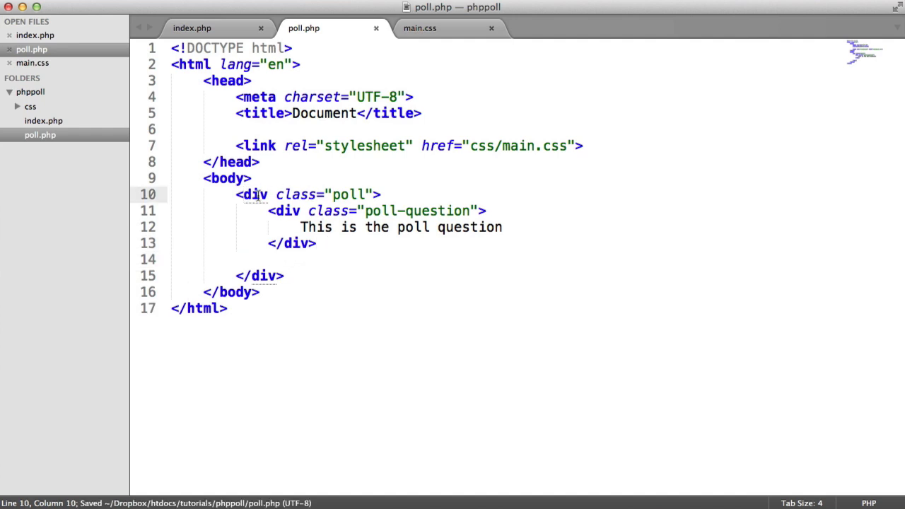
left_click_drag(276, 210, 317, 243)
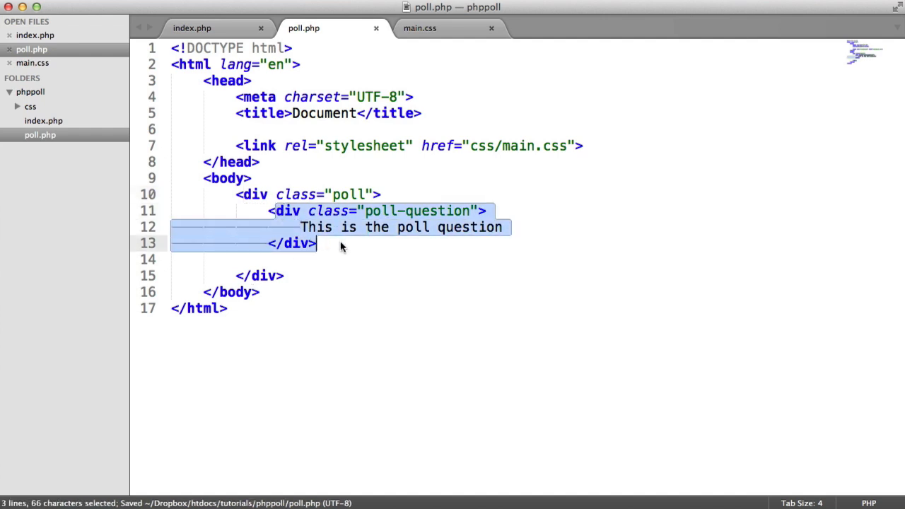
left_click(418, 29)
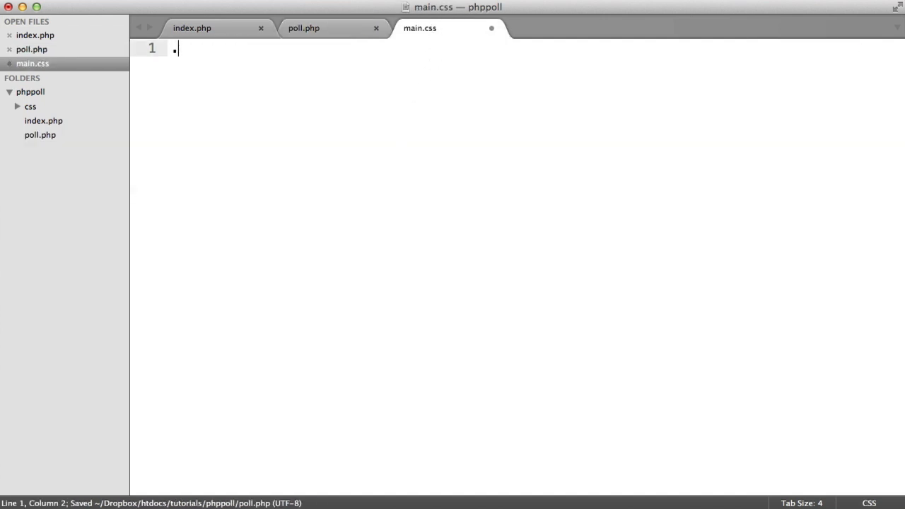
Step: Style .poll with padding 20px and a 1px solid #ccc border
type("poll {")
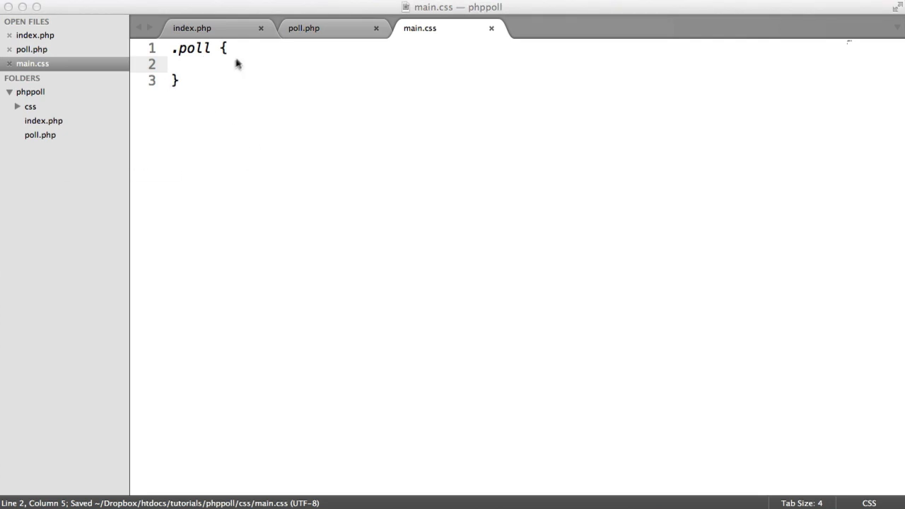
type("padding:20p;")
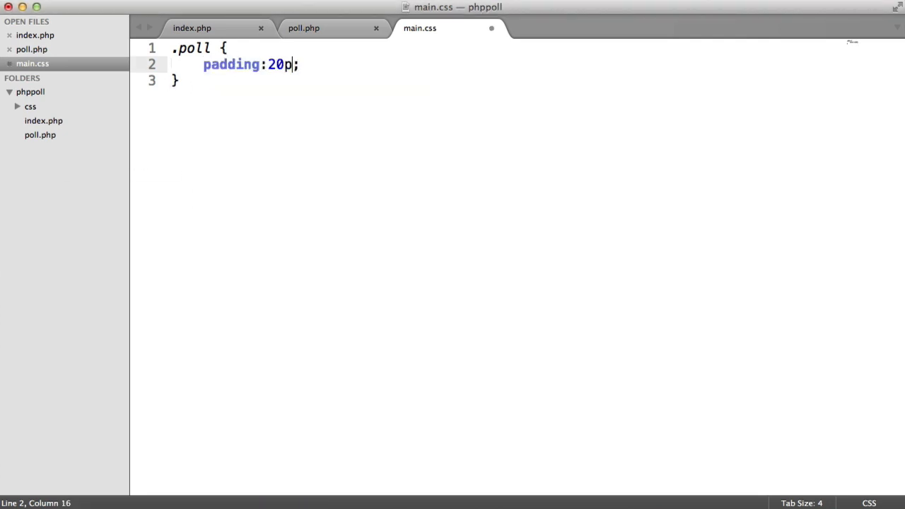
type("x;")
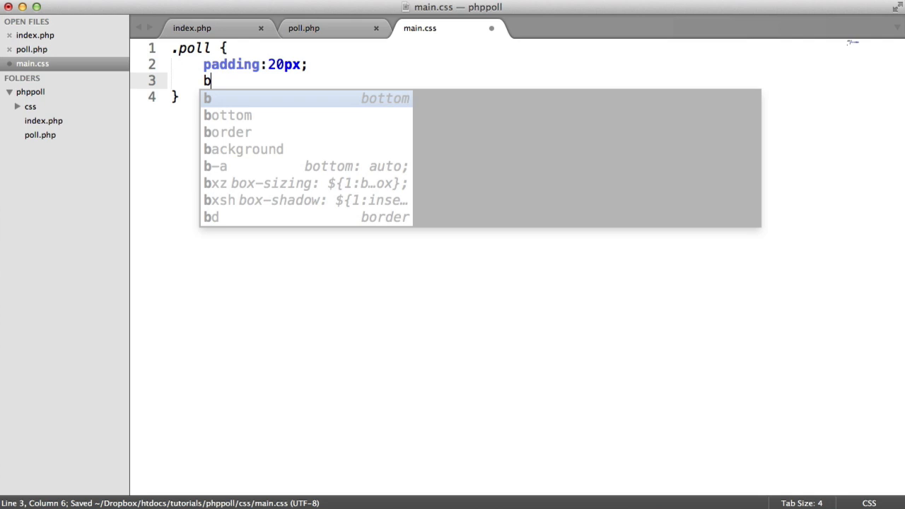
type("order:1px sol")
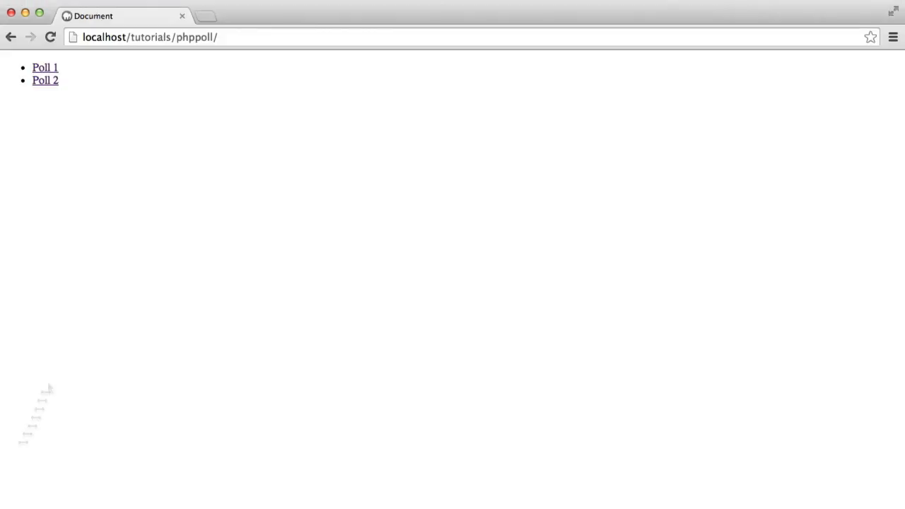
left_click(45, 68)
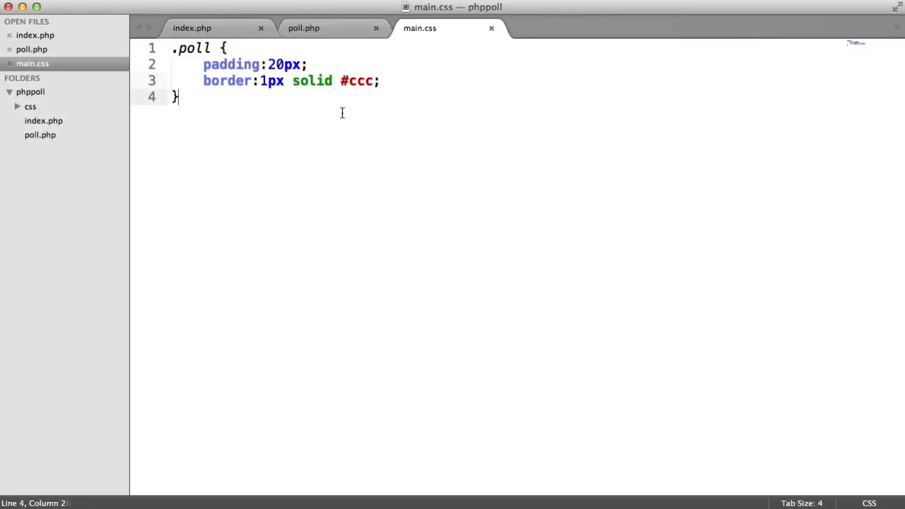
Step: Style .poll-question with font-weight bold and margin-bottom 20px
type(".poll-question {")
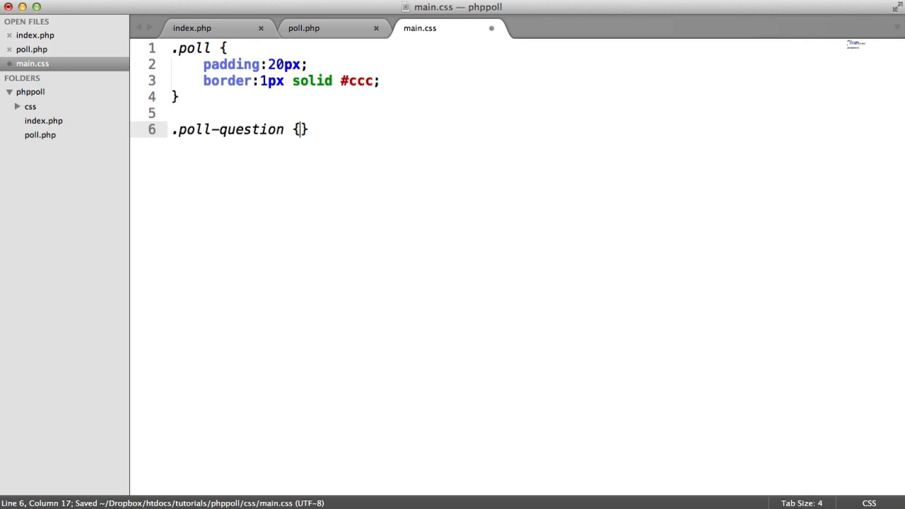
type("font-weight:bold;")
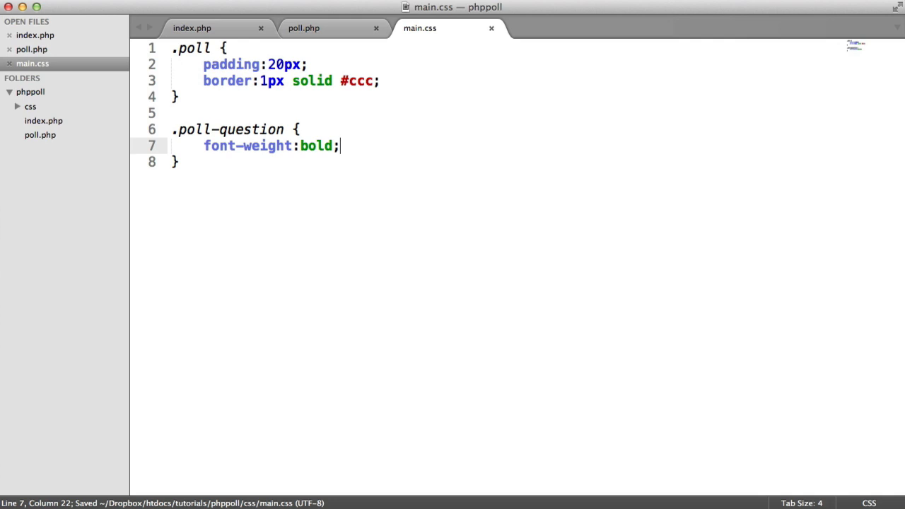
type("margin-bottom:20px;")
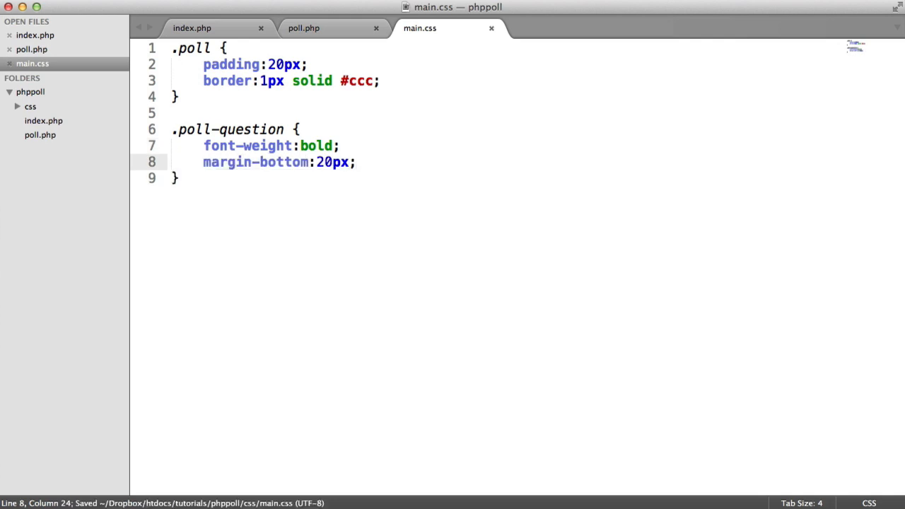
left_click(303, 29)
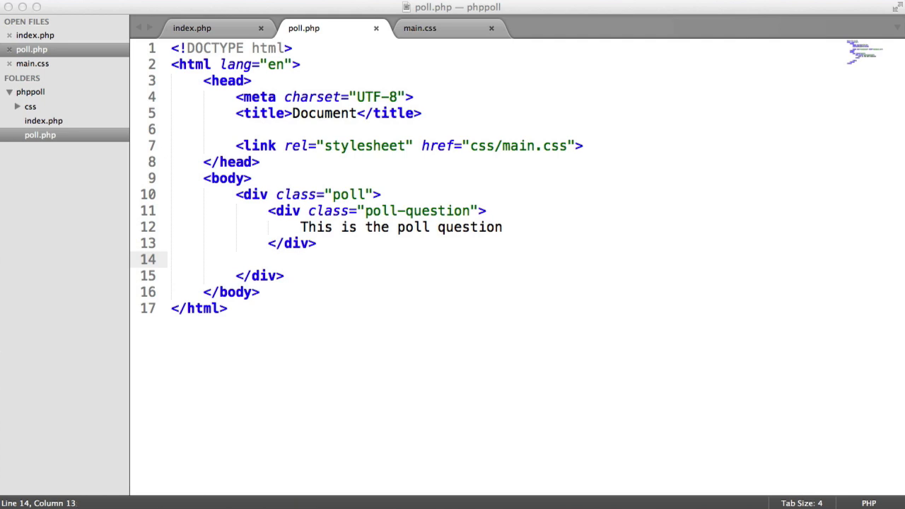
Step: Insert a post form under the question with action vote.php
left_click(267, 260)
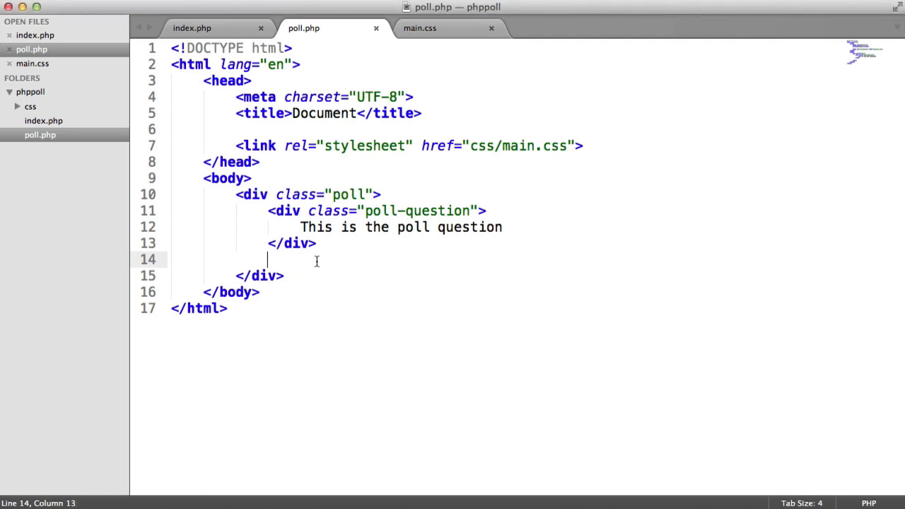
type("form")
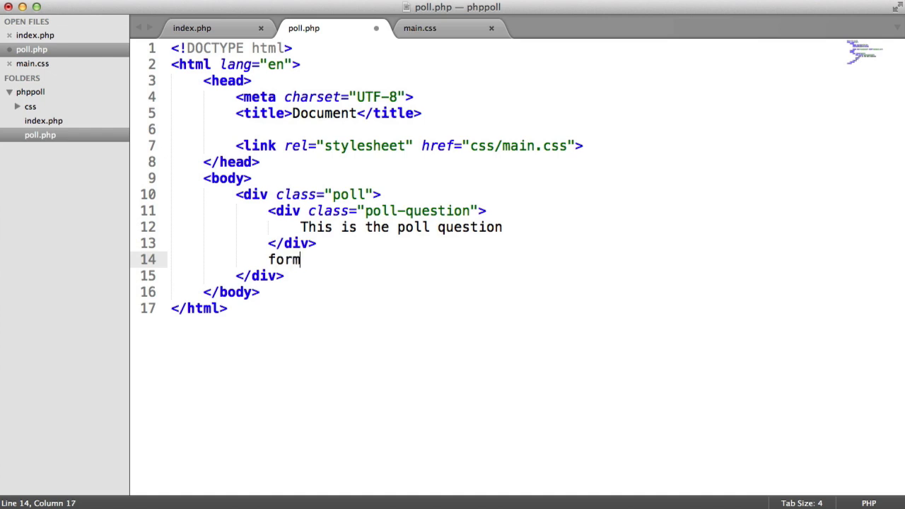
type(":")
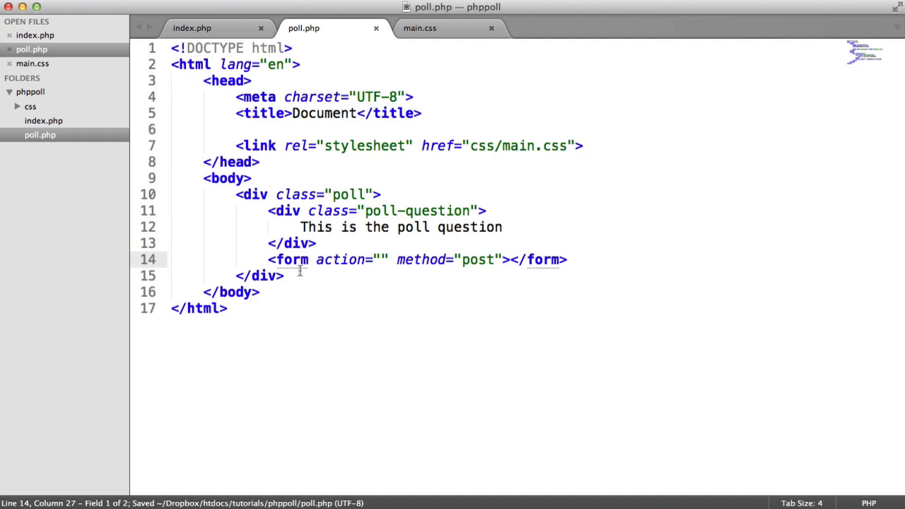
double_click(341, 260)
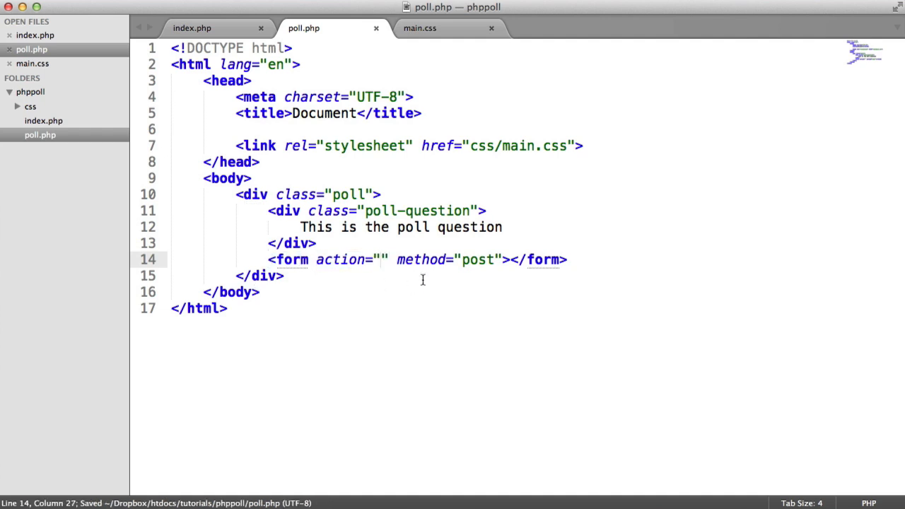
type("vot")
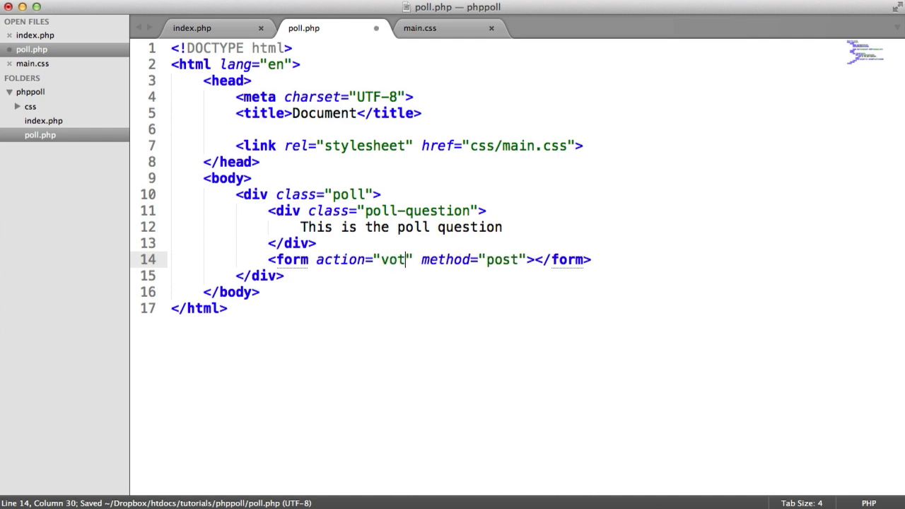
type("e.php")
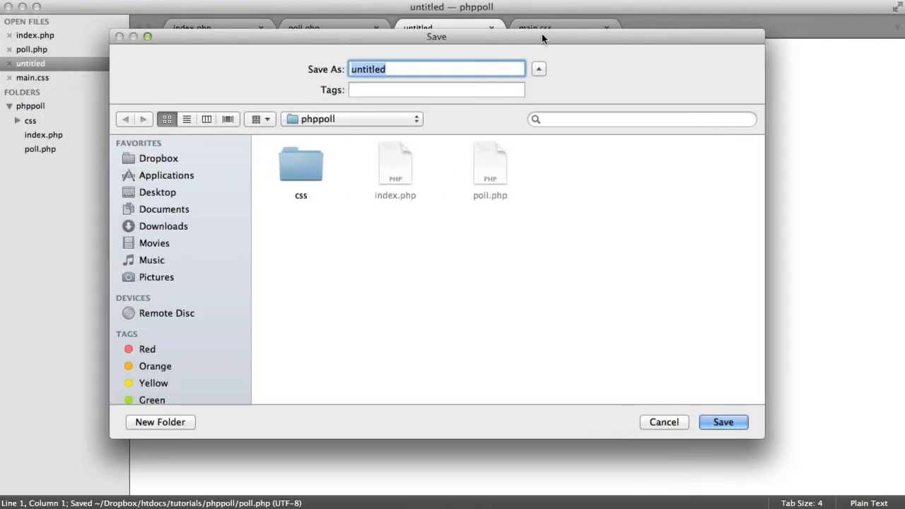
Step: Save the new file as vote.php in the phppoll folder
left_click(723, 421)
type("<?php")
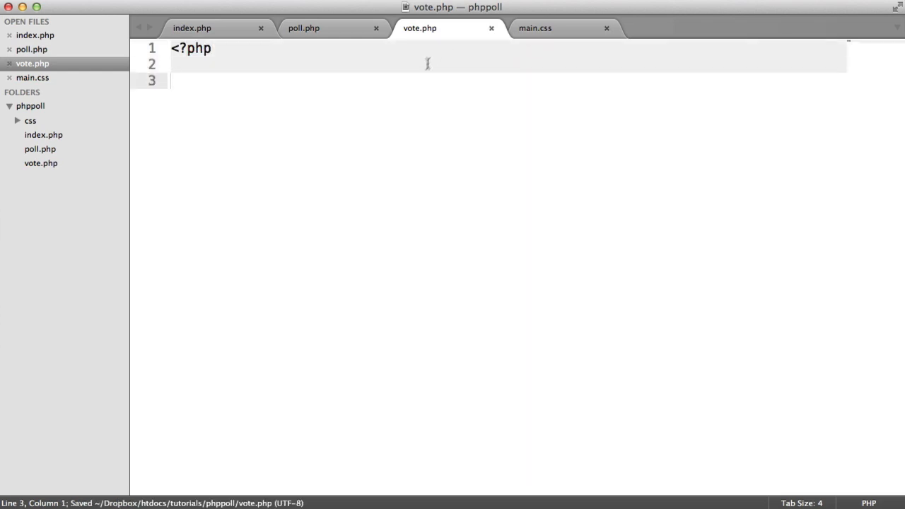
mouse_move(495, 35)
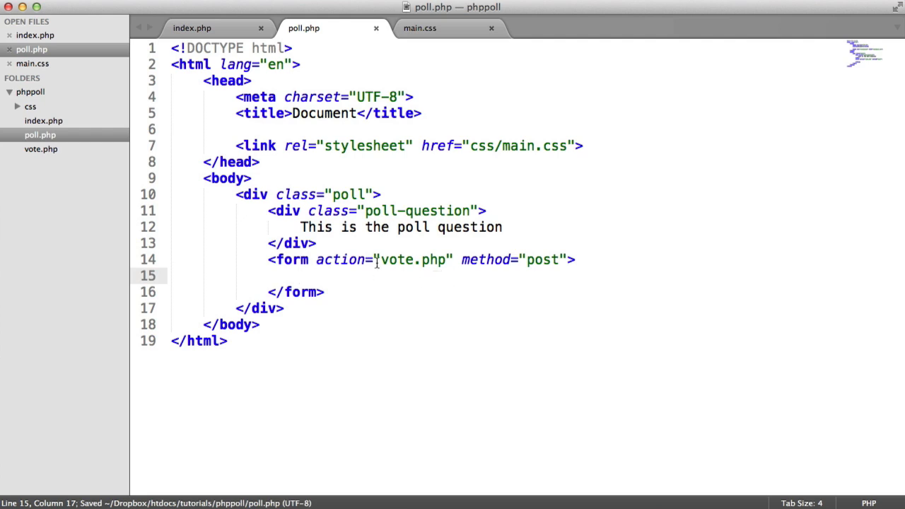
Step: Add a poll-options block inside the form holding a single poll-option div
double_click(540, 261)
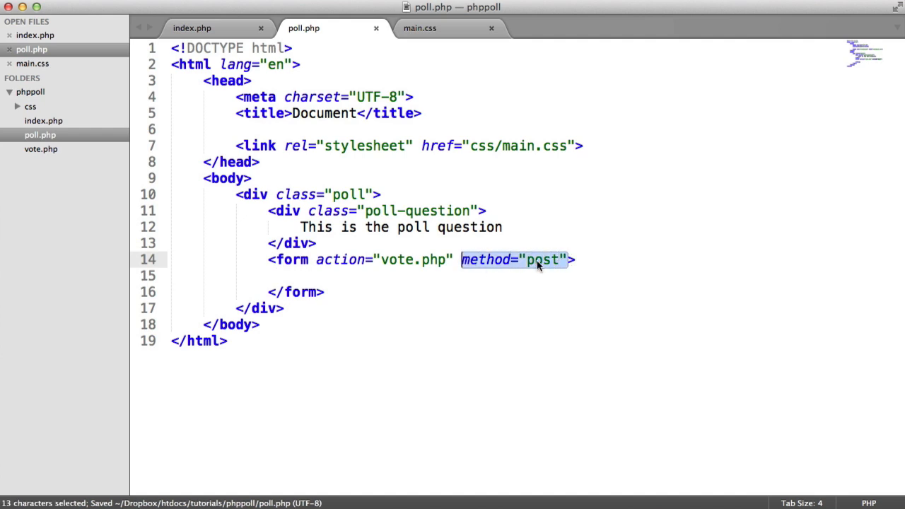
left_click(544, 260)
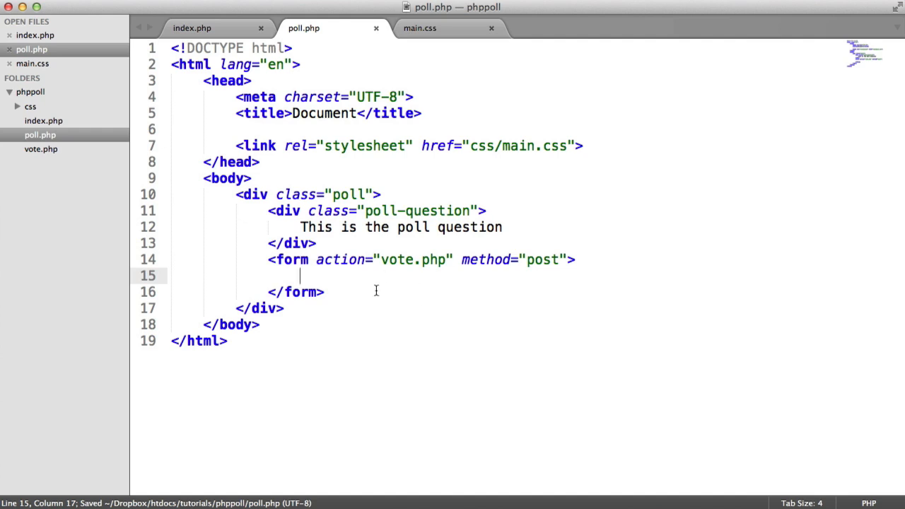
type(".poll")
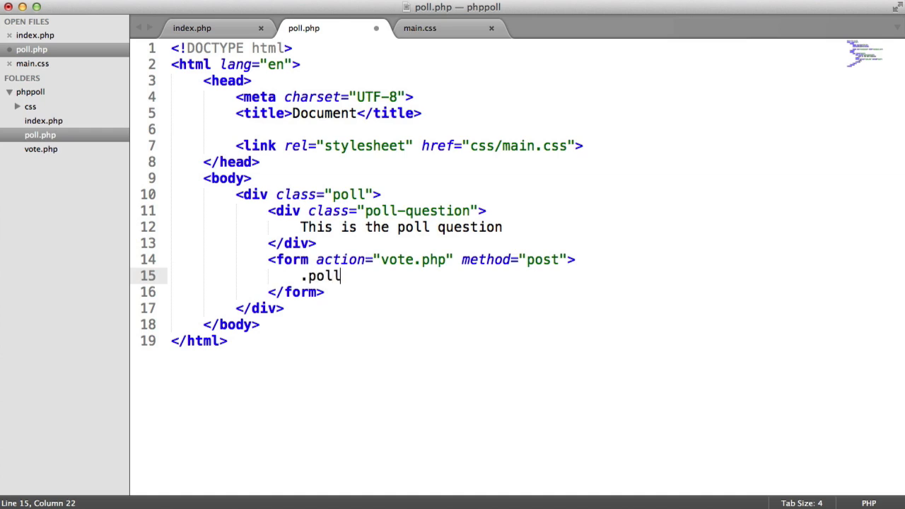
type("-options\">")
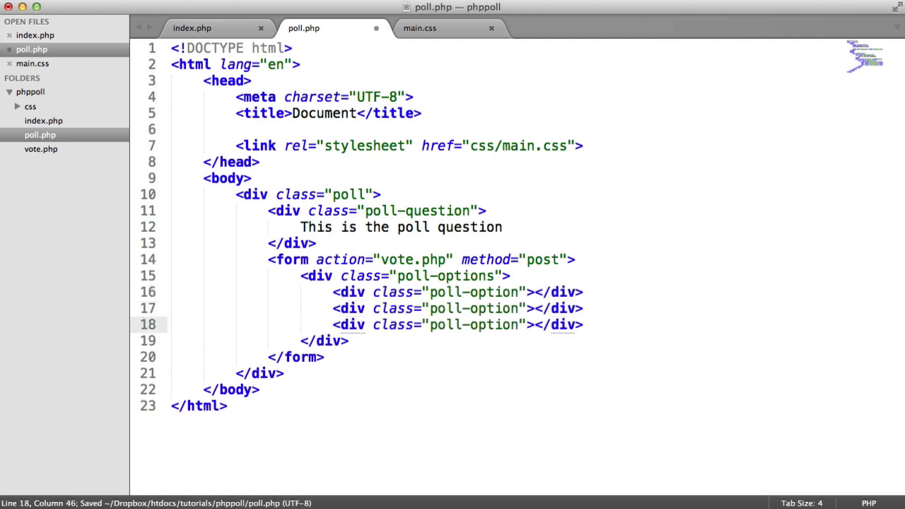
key("cmd+z")
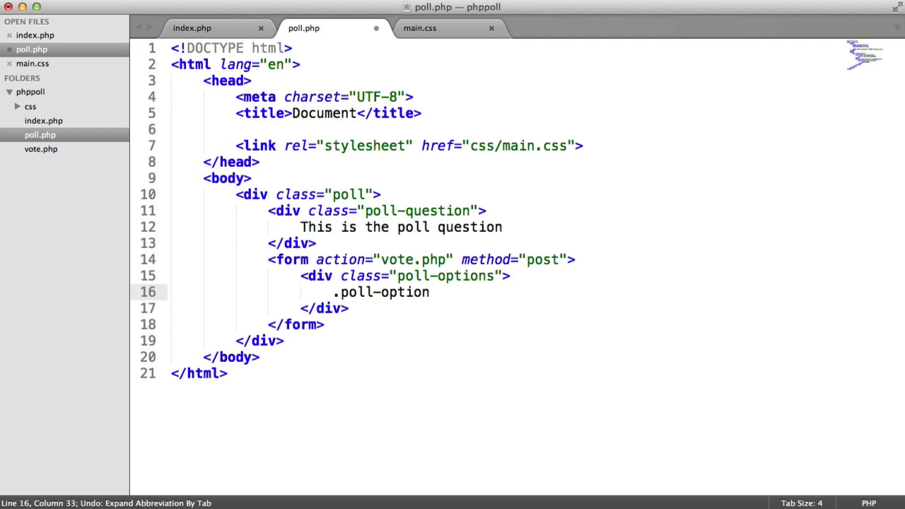
key("Tab")
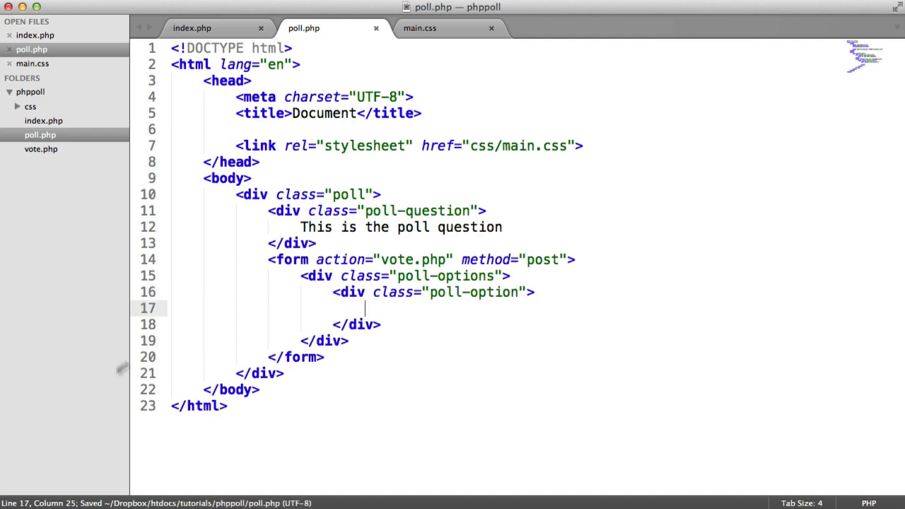
Step: Write a radio input named choice with value 1 and id c1
type("<inp")
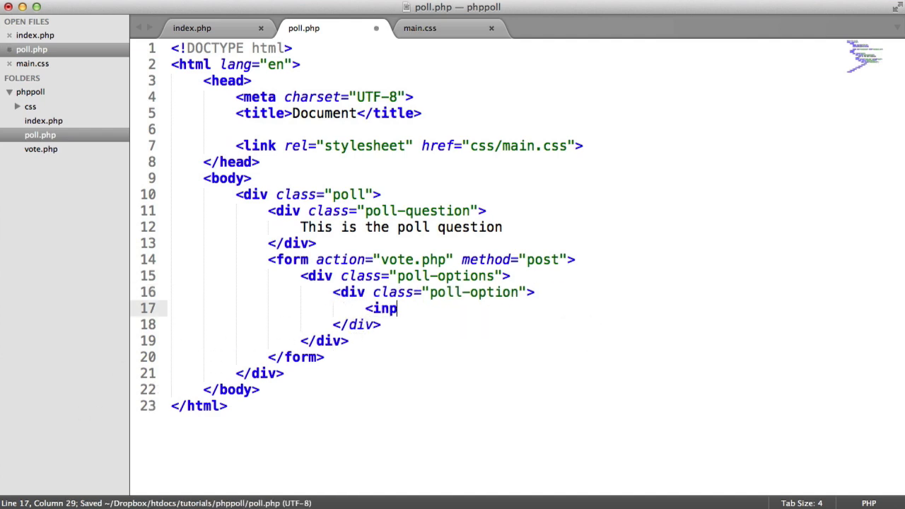
type("ut type=\"\"")
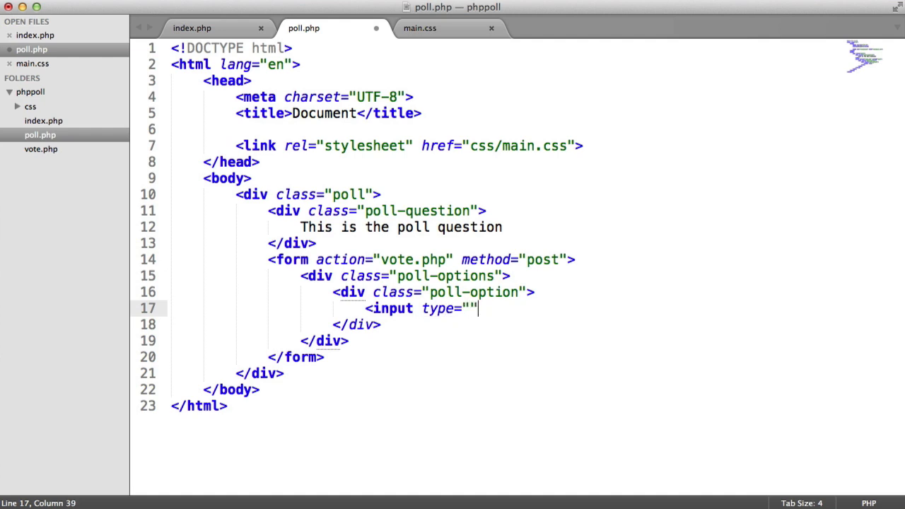
type("radio")
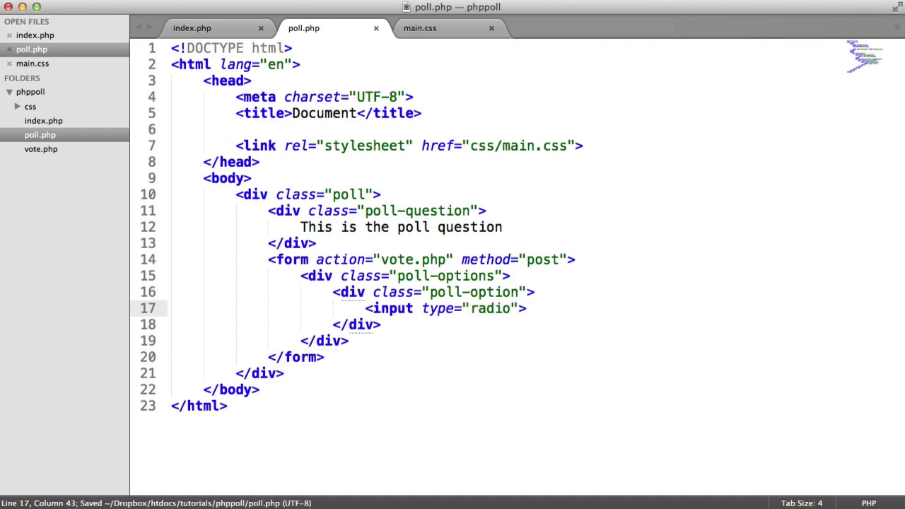
type("name=\"c\"")
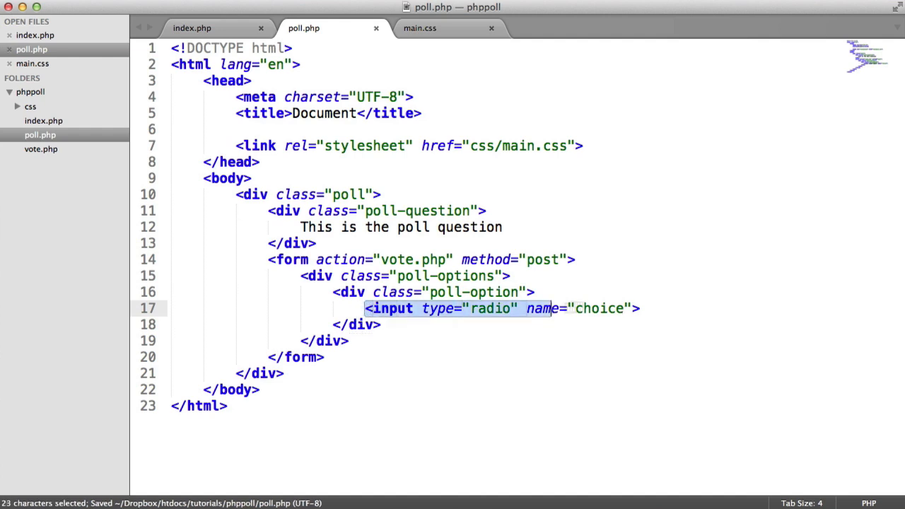
left_click(640, 308)
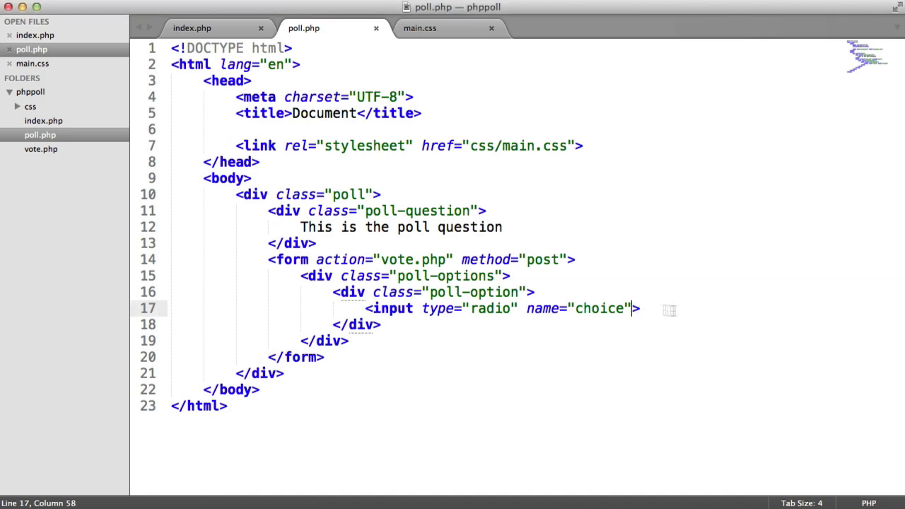
type("value=\"\"")
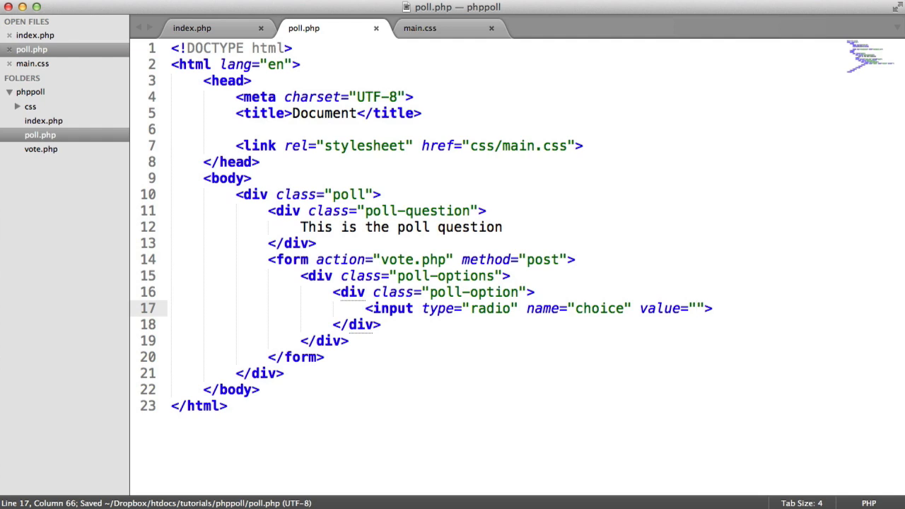
type("1")
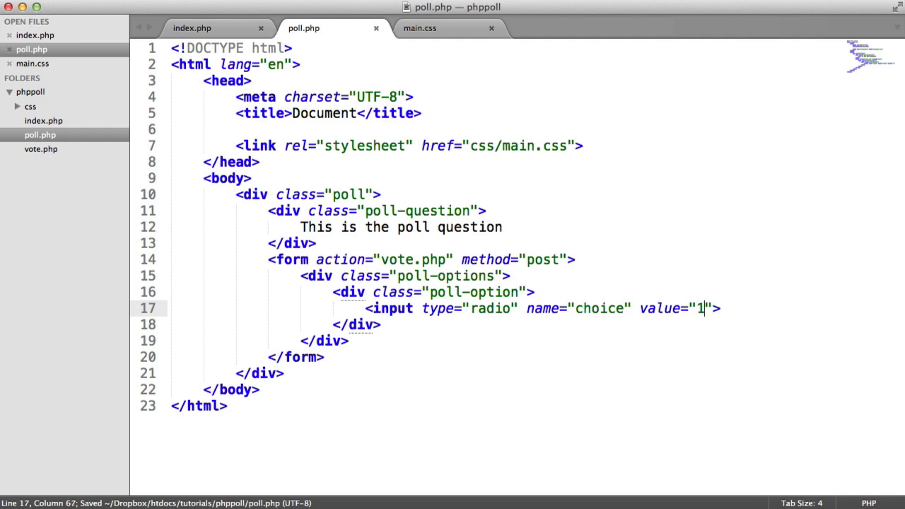
type("id=\"\"")
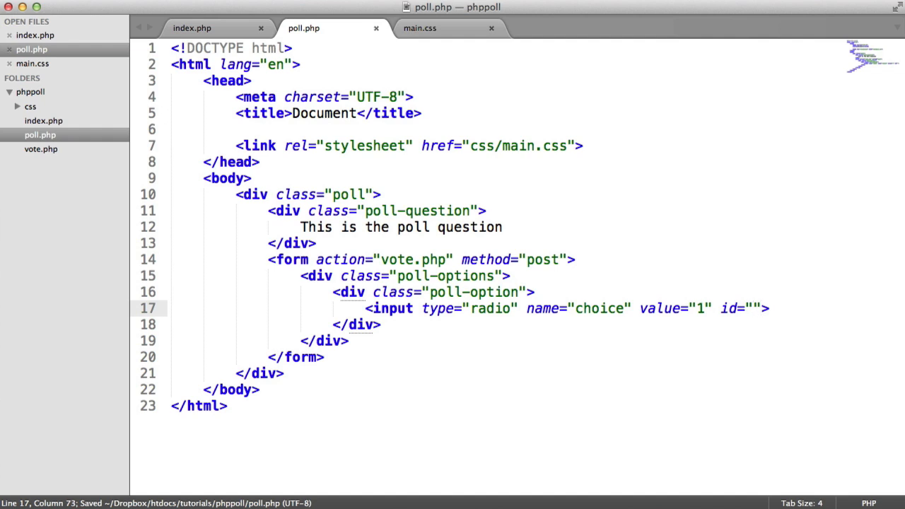
type("c1")
type("<label for=\"\"></label>")
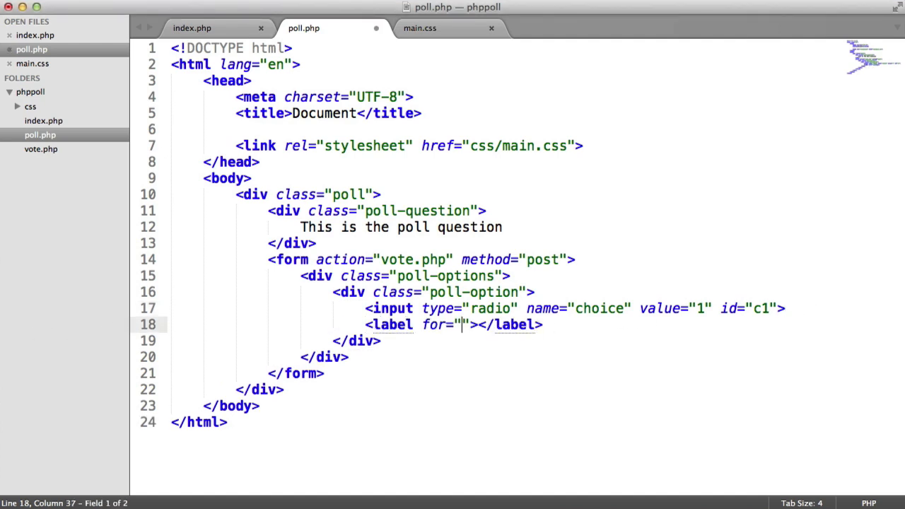
Step: Save poll.php and point the new label at c1 so it reads Choice 1
key("cmd+s")
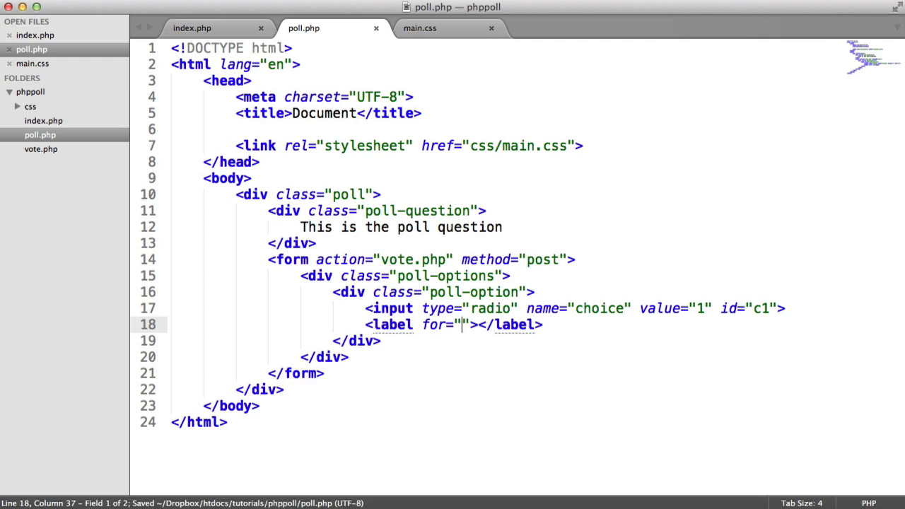
type("c1")
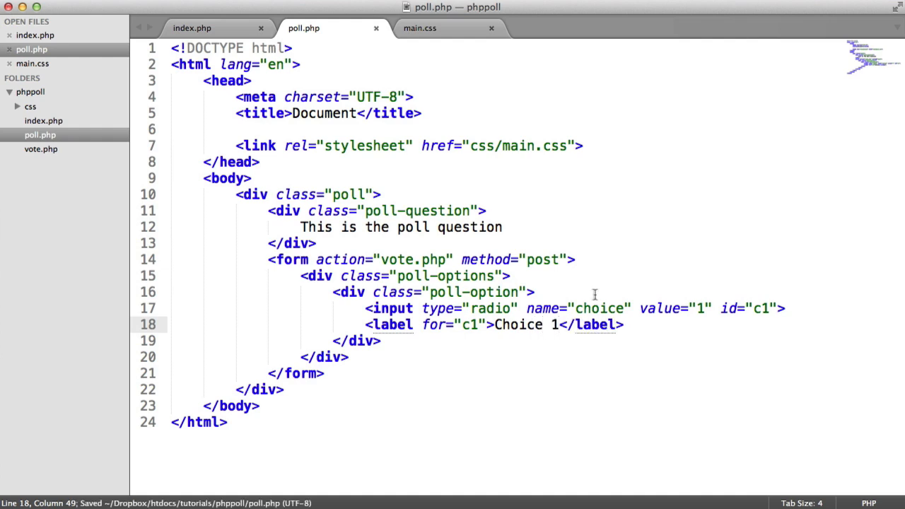
Step: Duplicate the first option into Choice 2 and Choice 3 with ids c2, c3 and values 20, 35
left_click_drag(337, 291, 380, 339)
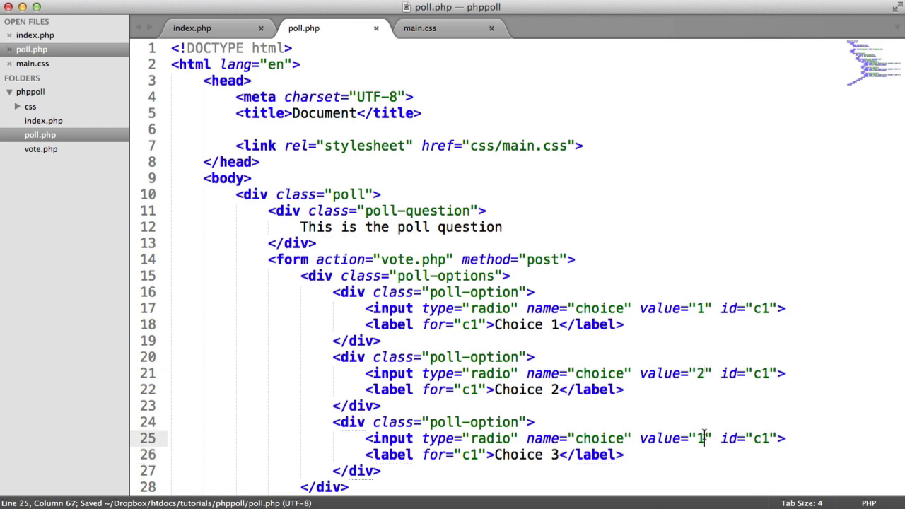
type("3")
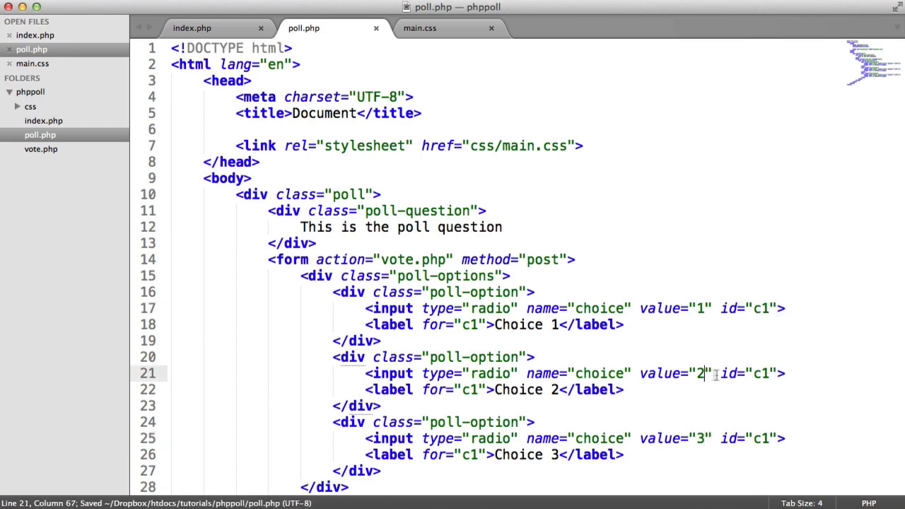
type("0")
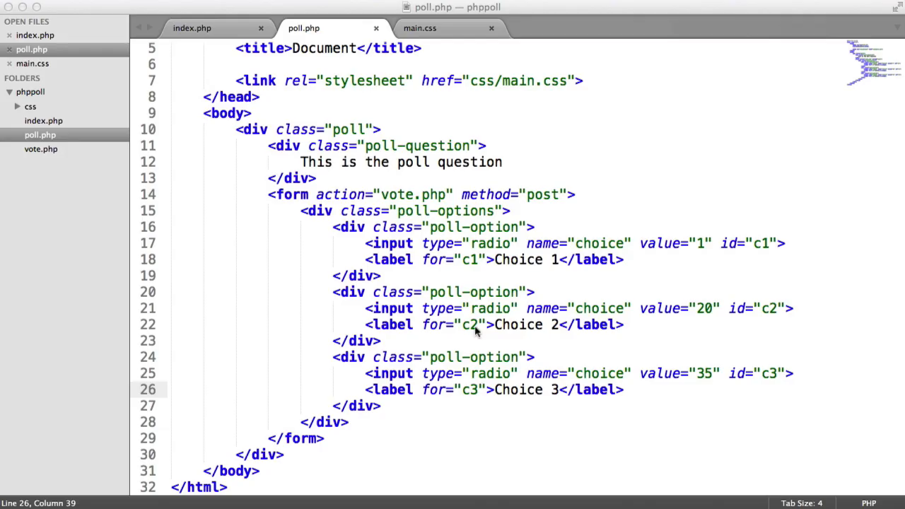
Step: In main.css give .poll-options margin-bottom 20px and .poll-option 10px, then return to poll.php
left_click(418, 28)
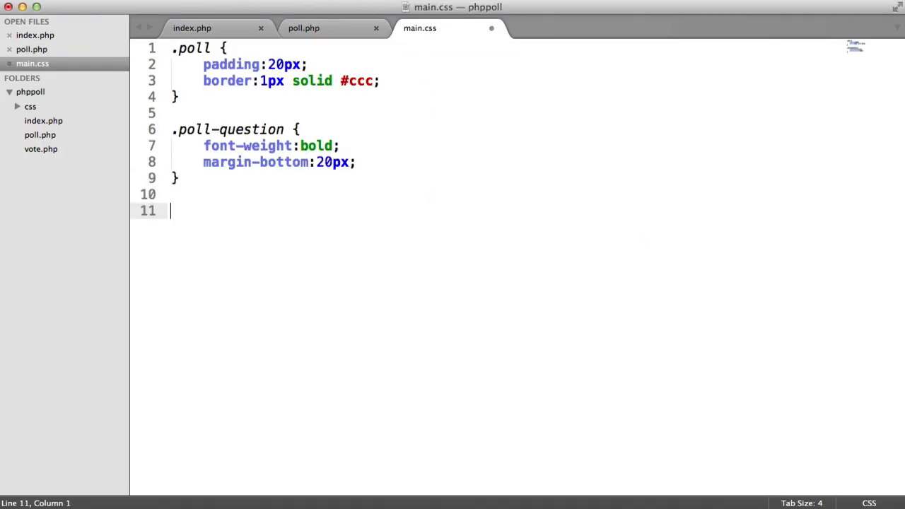
type(".poll-t")
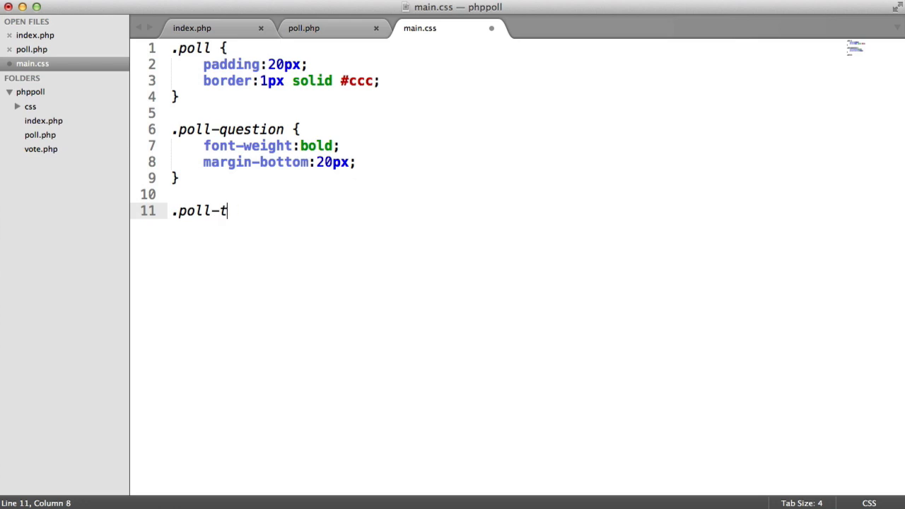
type("options {")
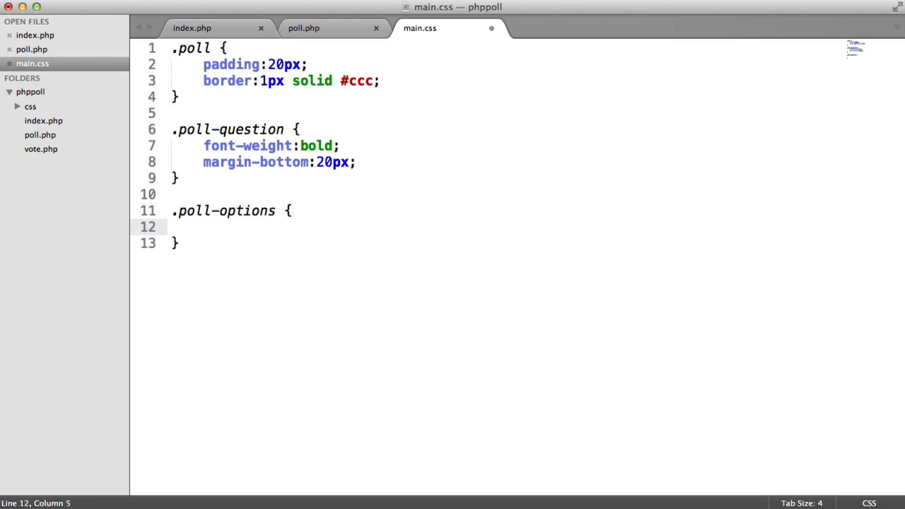
type("margin-bottom:20px;")
type(".")
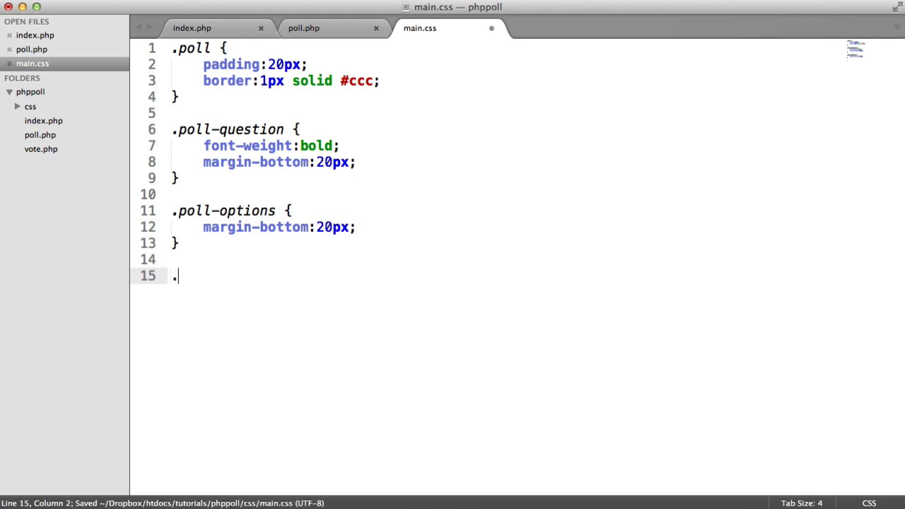
type("poll-option {")
type("margin-bottom:10px;")
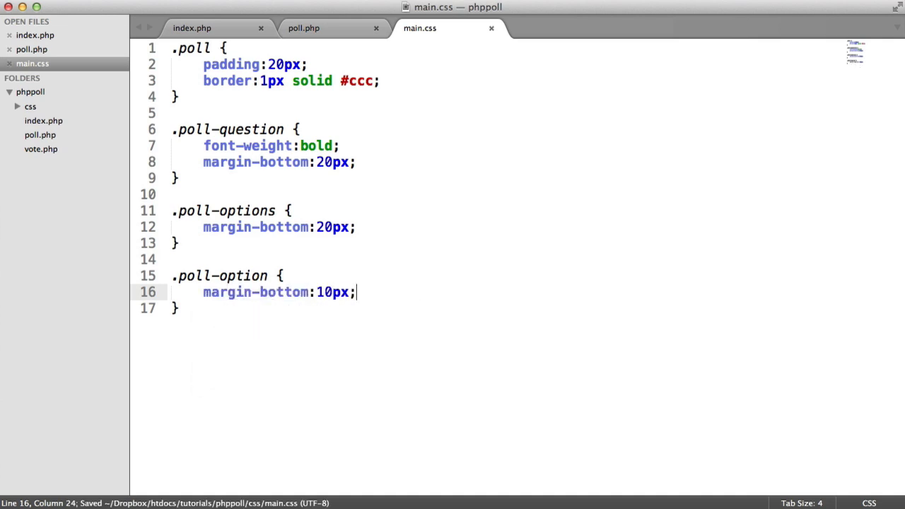
left_click(303, 28)
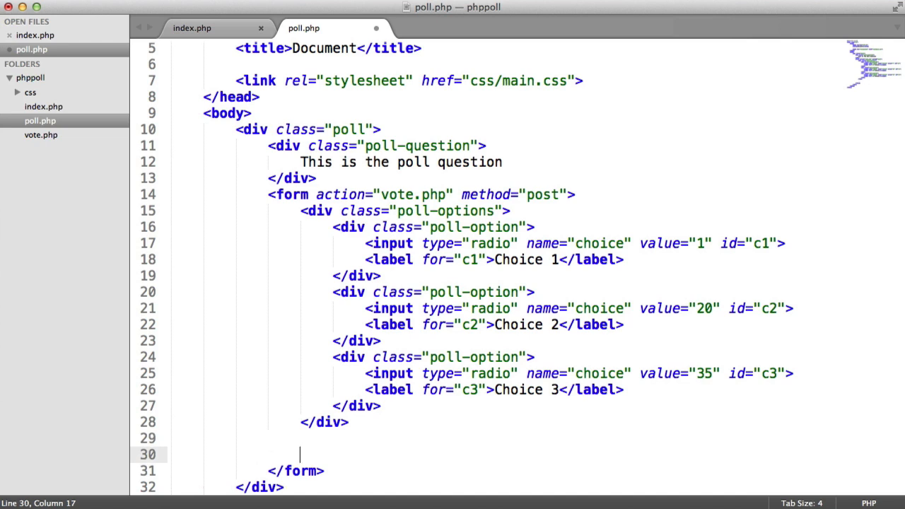
Step: Save, then add <input type="submit" value="Submit answer"> below the poll-options div
key("cmd+s")
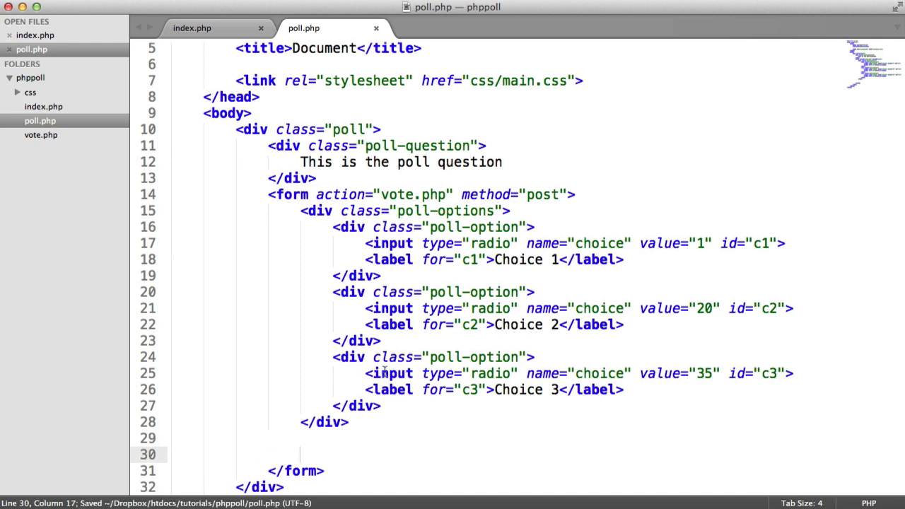
type("<input")
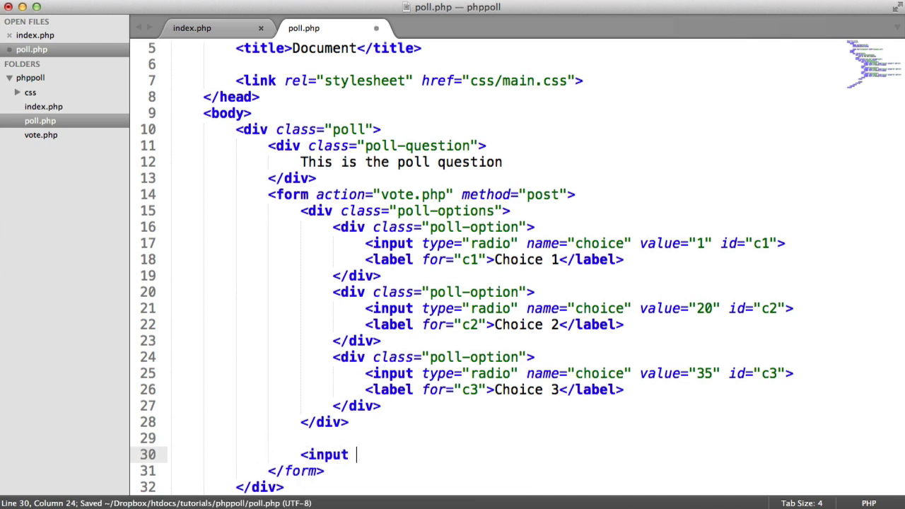
type("type=\"sub\">")
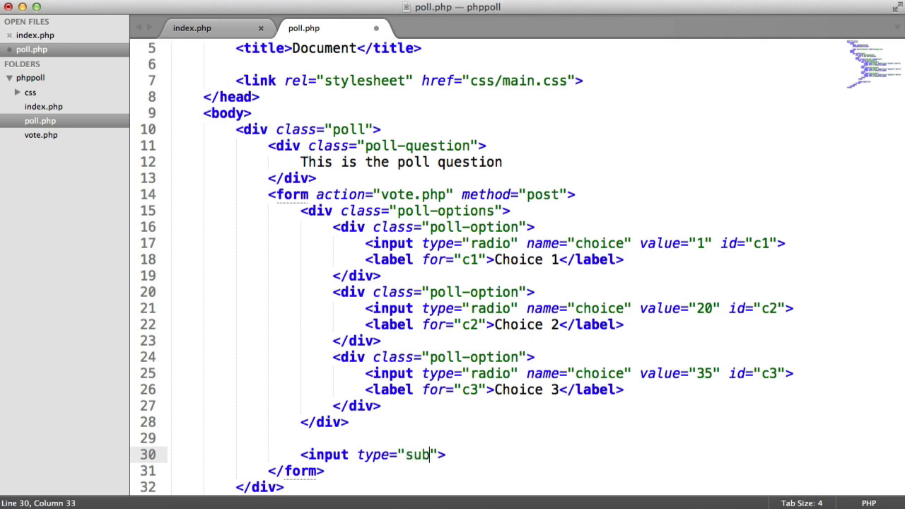
type("mit")
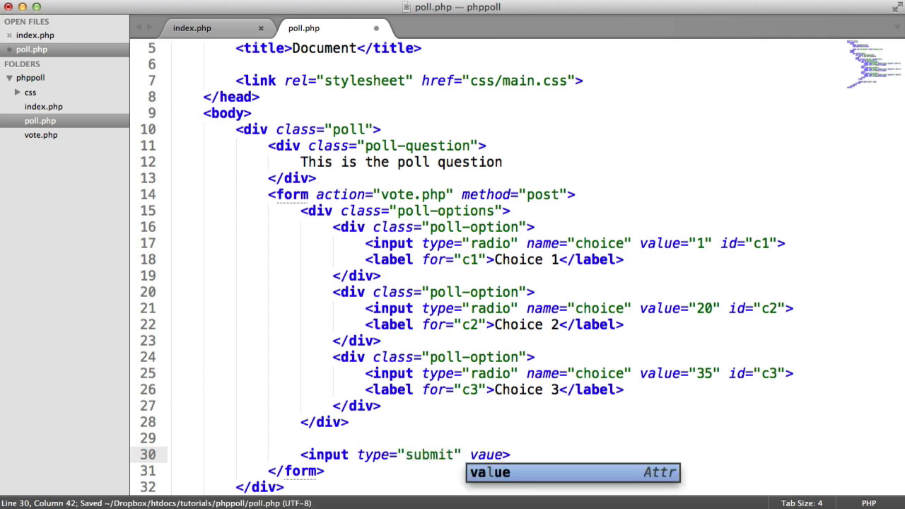
type("=\"\"")
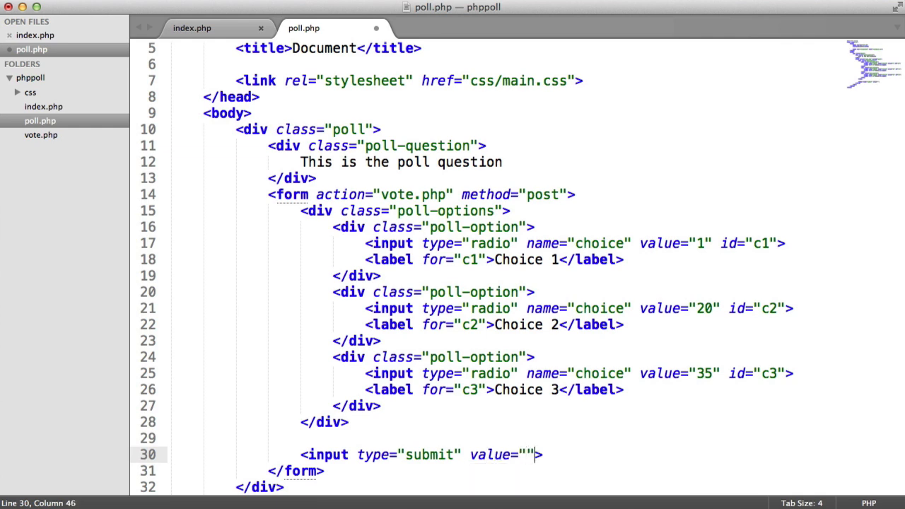
type("Submit answer")
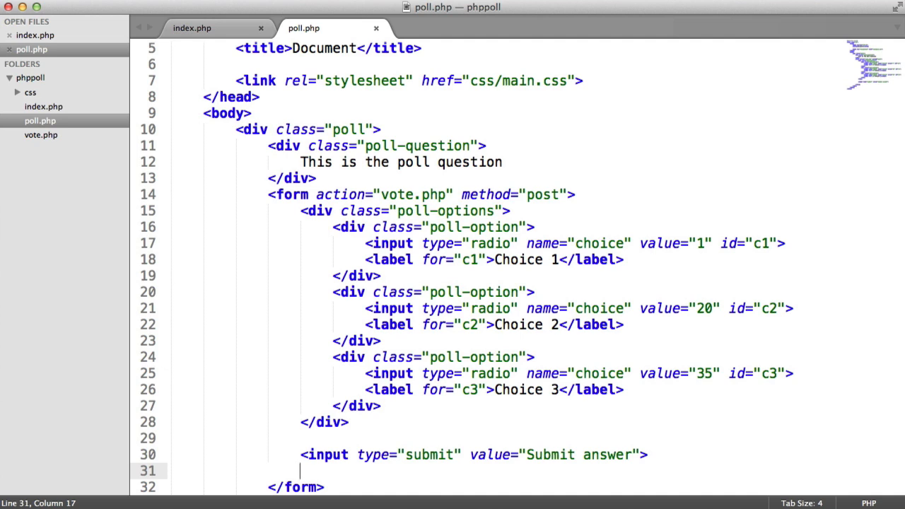
Step: Add <input type="hidden" name="poll" value="1"> under the submit button
type("<input type")
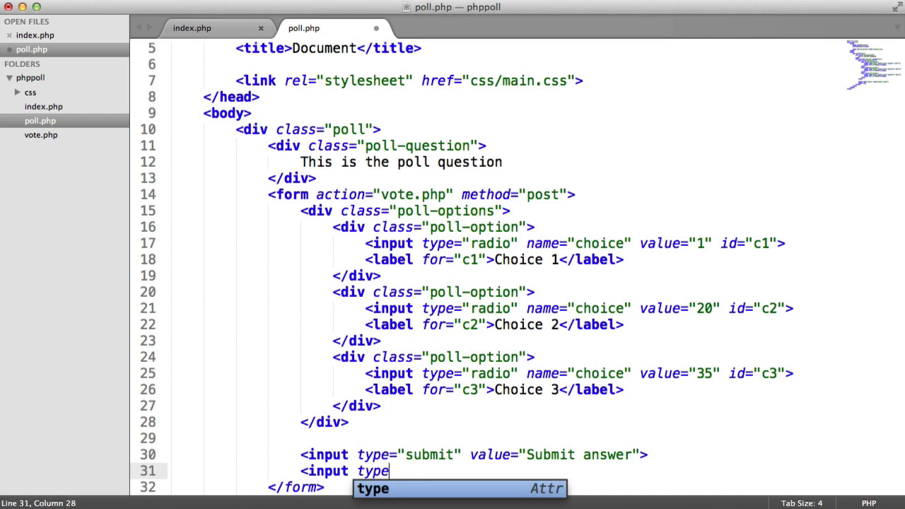
type("=\"hidde\"")
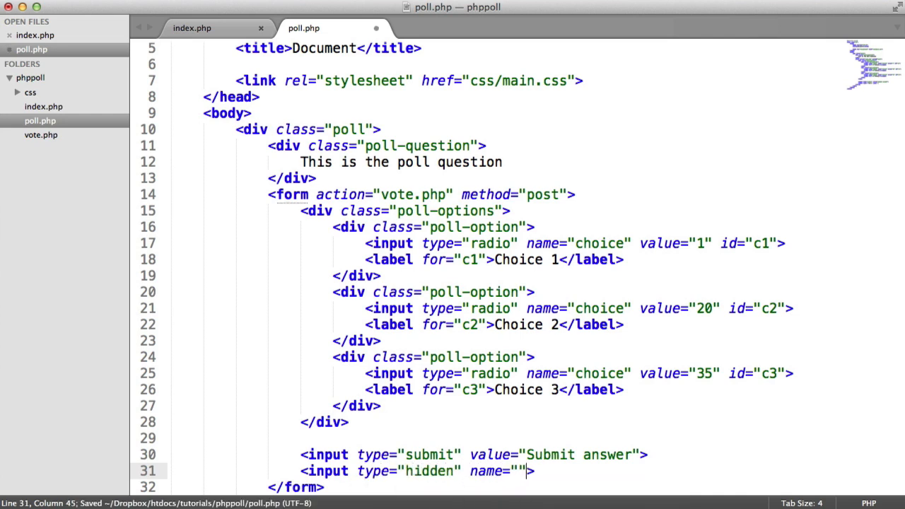
type("poll\" va")
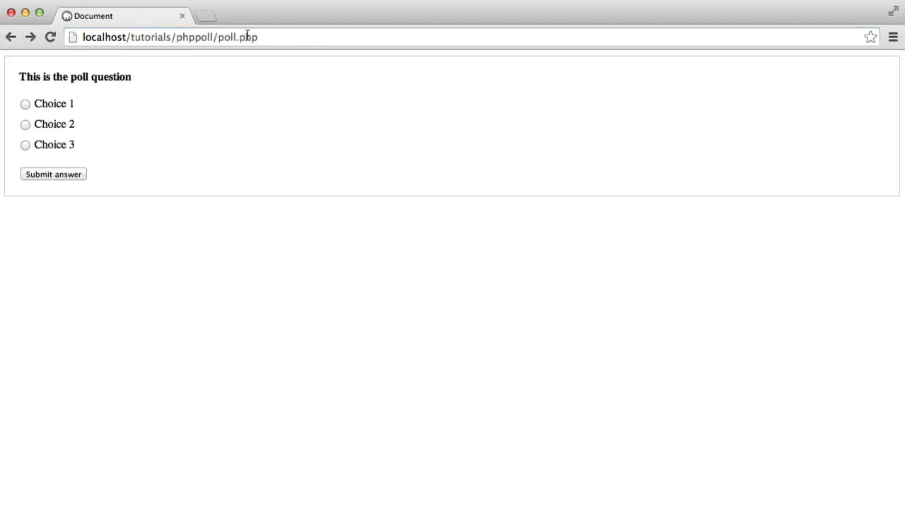
Step: Reload the poll page, pick an answer, switch the form method to get, reload and submit Choice 1
left_click(25, 125)
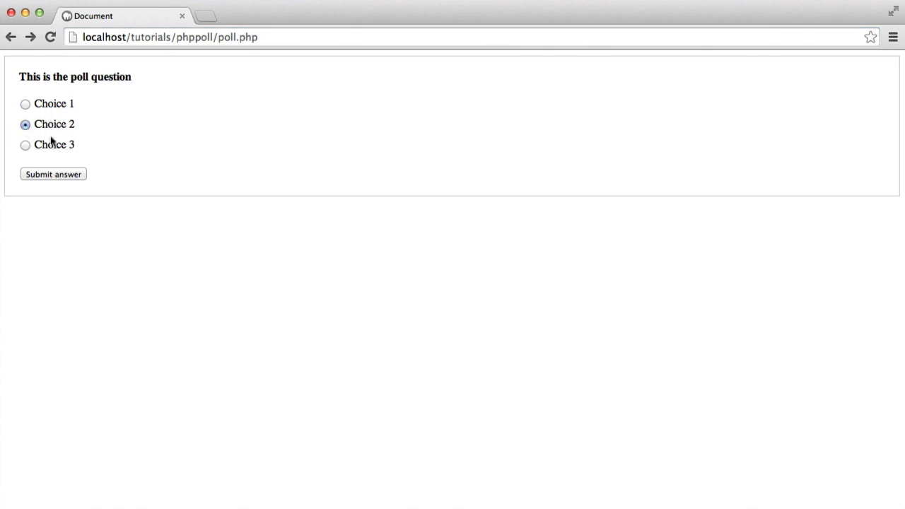
left_click(25, 103)
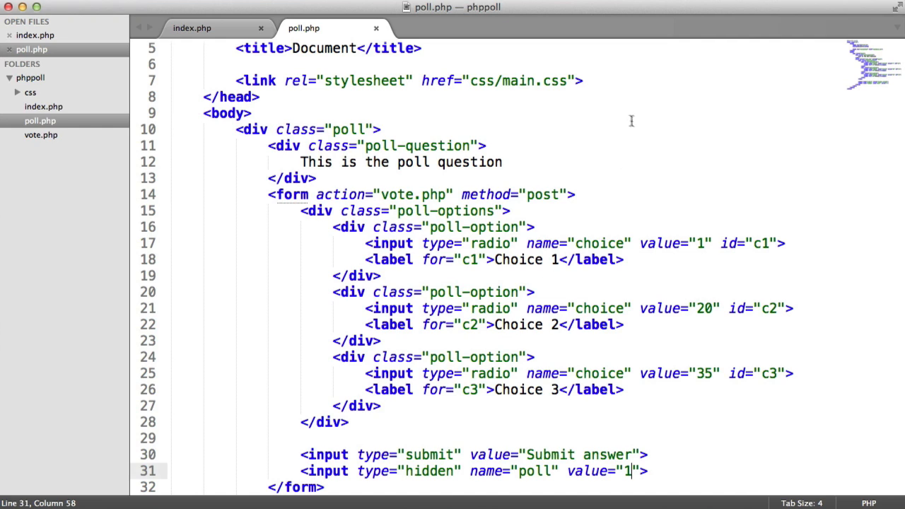
type("ge")
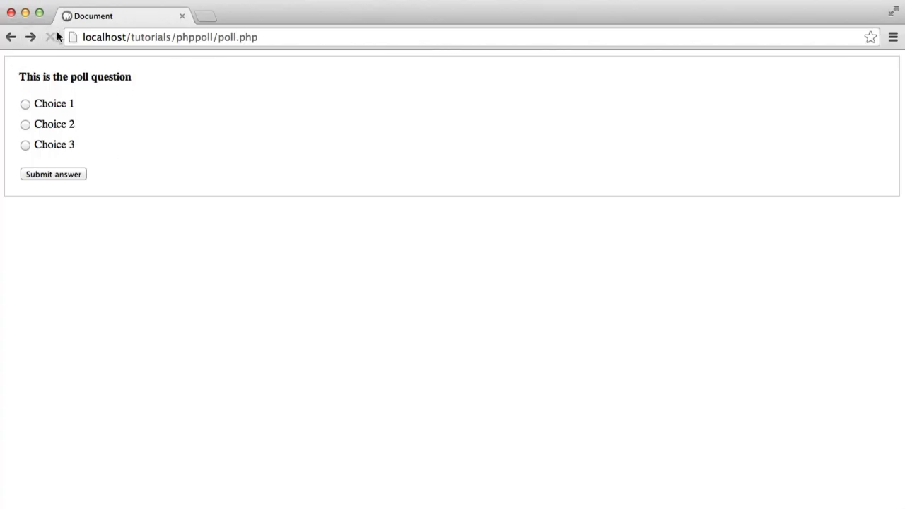
left_click(25, 104)
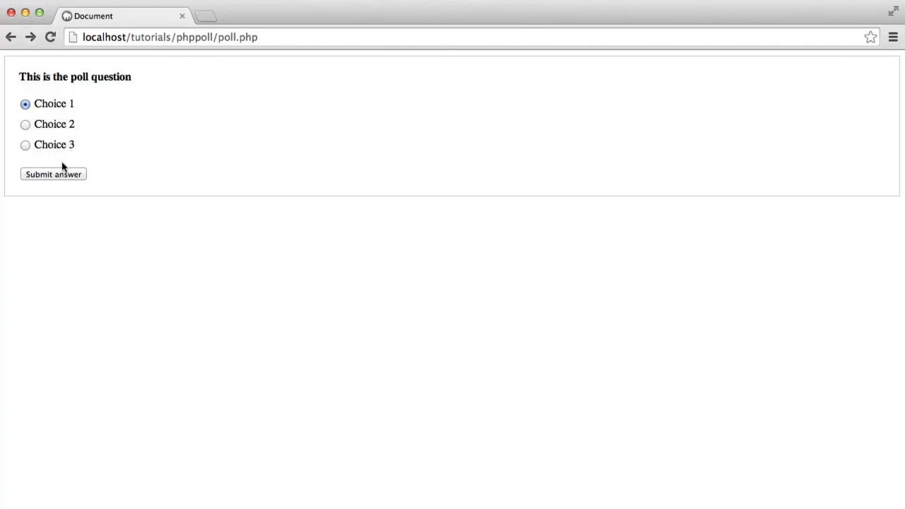
left_click(54, 173)
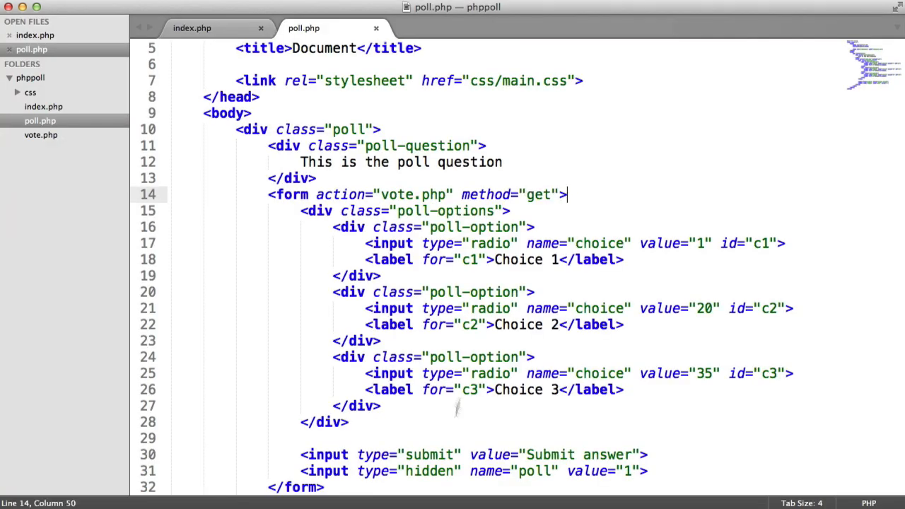
Step: Change the form method back to post before reloading and resubmitting in Chrome
type("post")
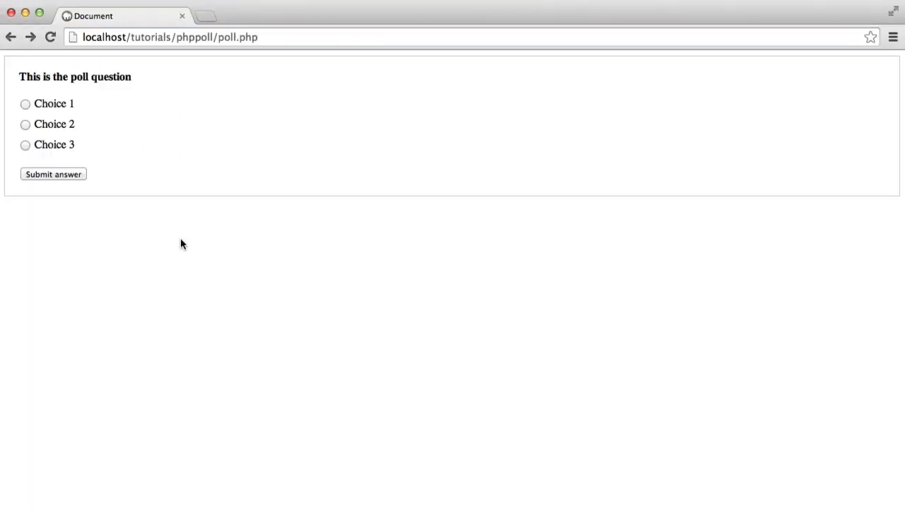
mouse_move(169, 253)
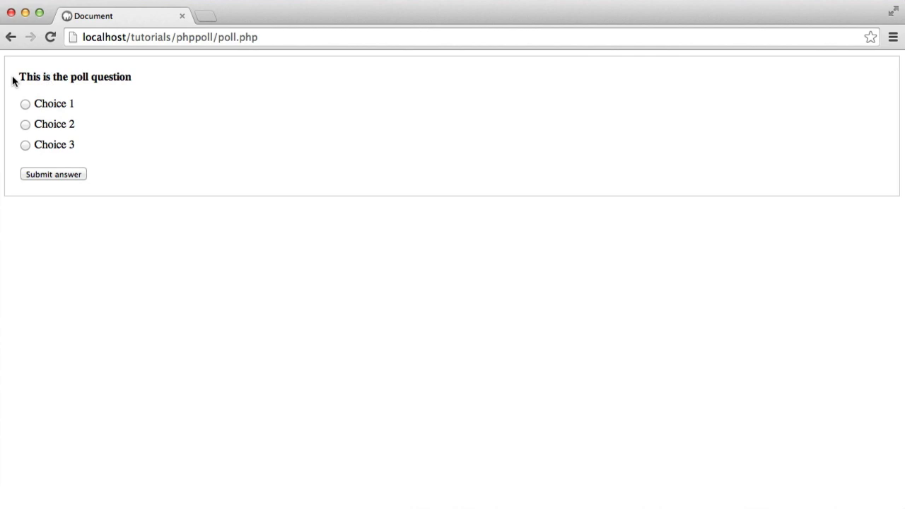
mouse_move(68, 187)
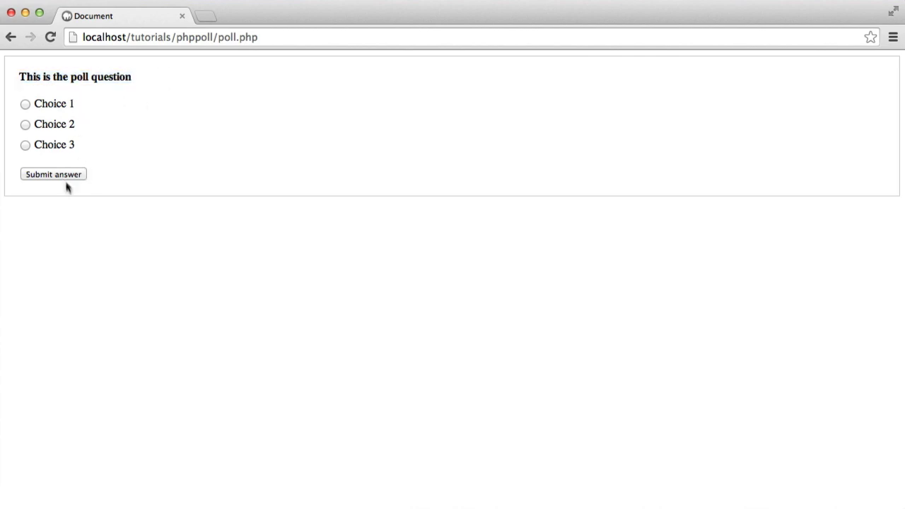
mouse_move(78, 230)
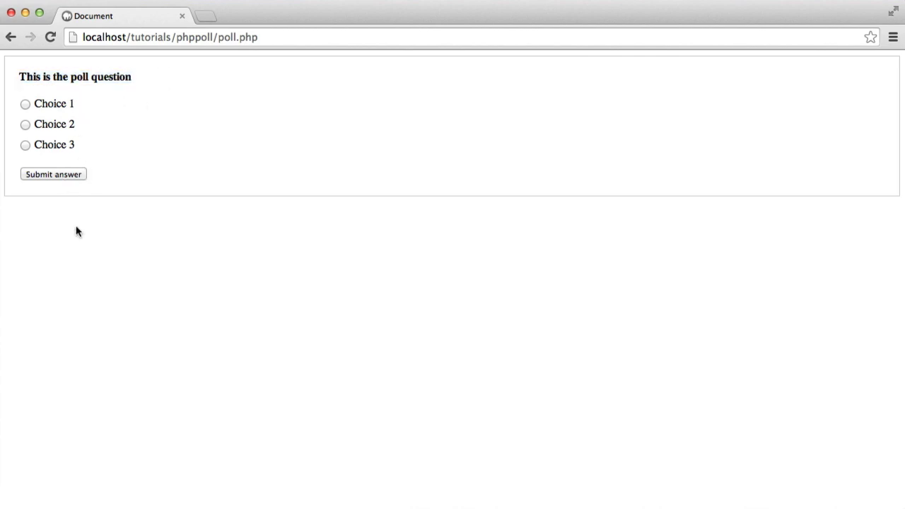